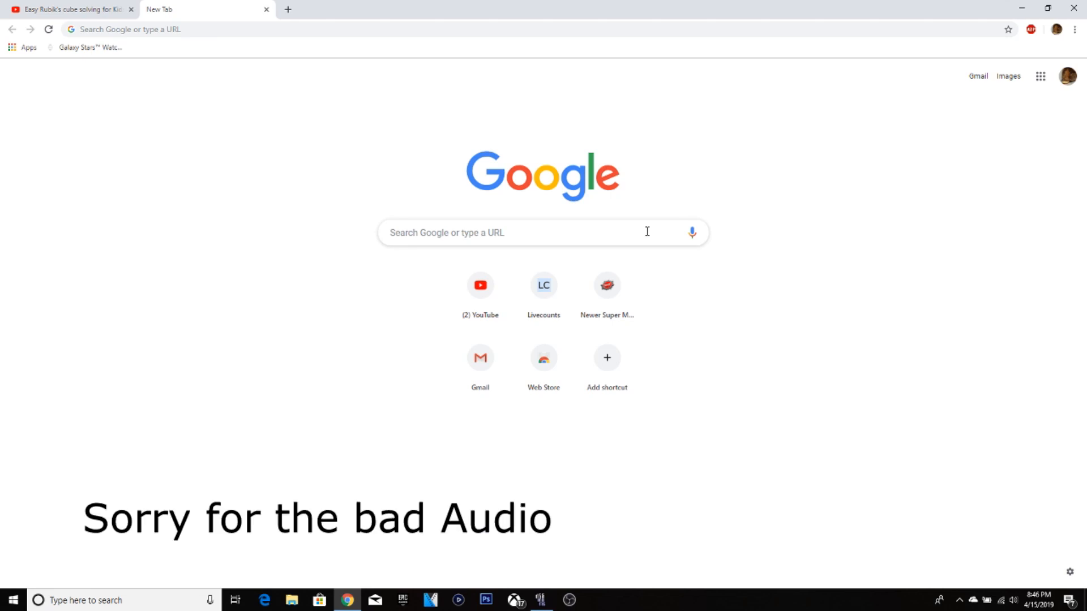
pyautogui.moveTo(643, 256)
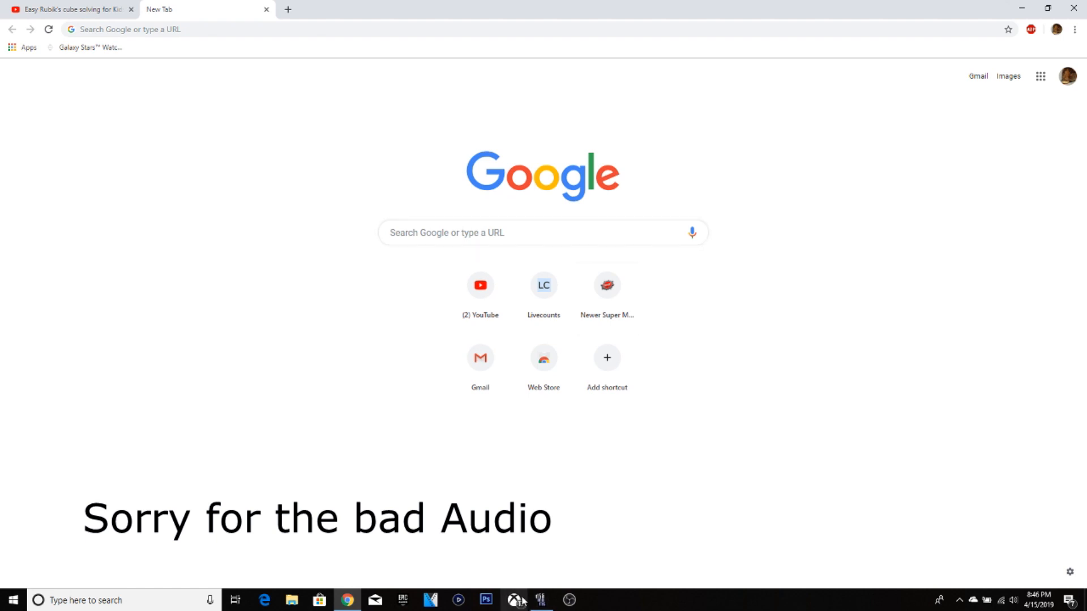
pyautogui.moveTo(700, 351)
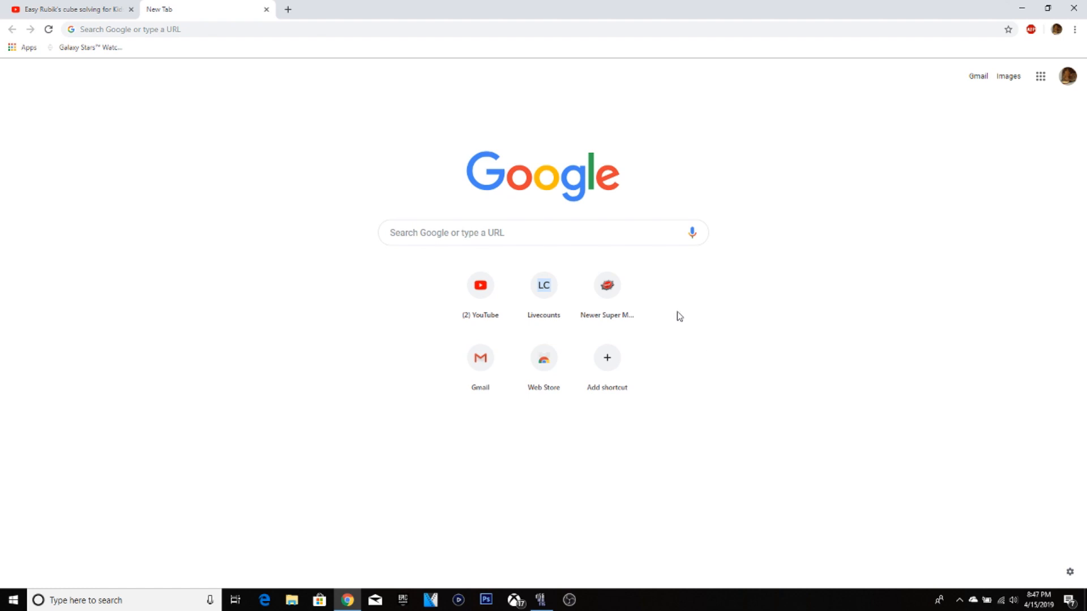
pyautogui.moveTo(676, 283)
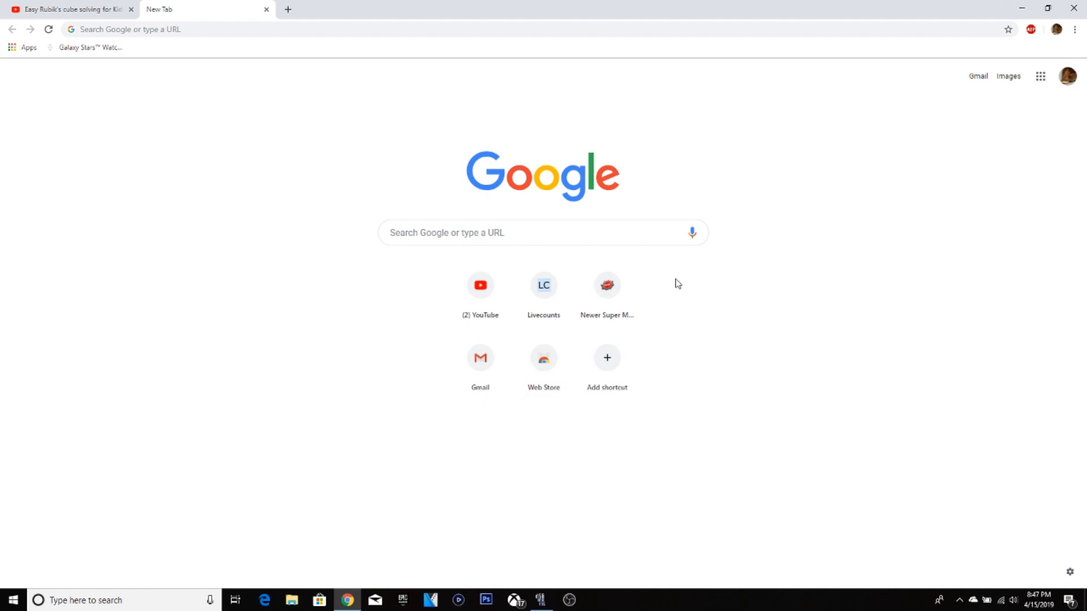
pyautogui.moveTo(789, 282)
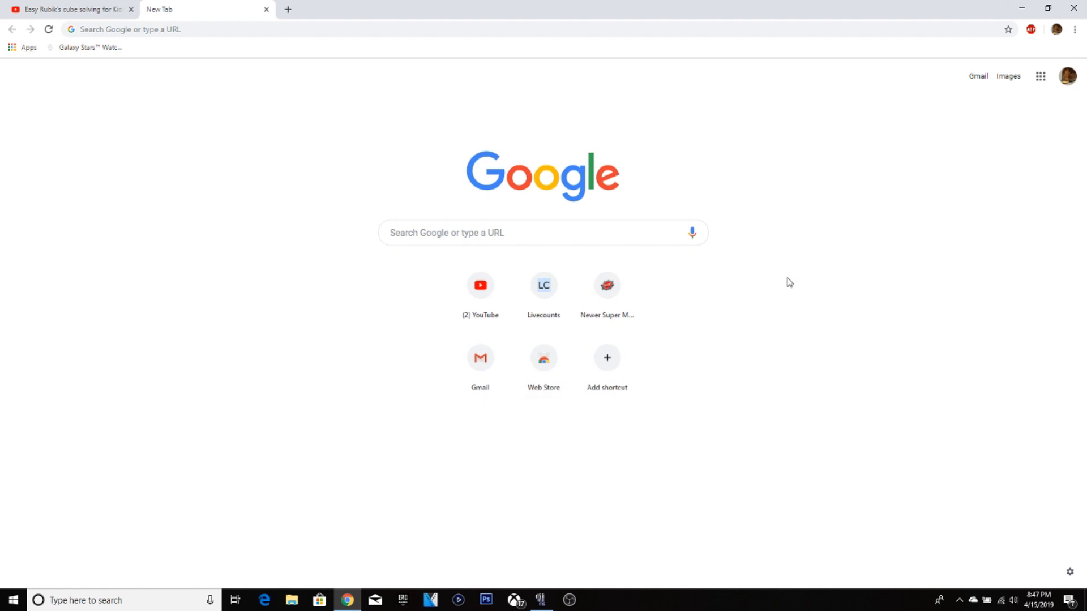
pyautogui.moveTo(627, 234)
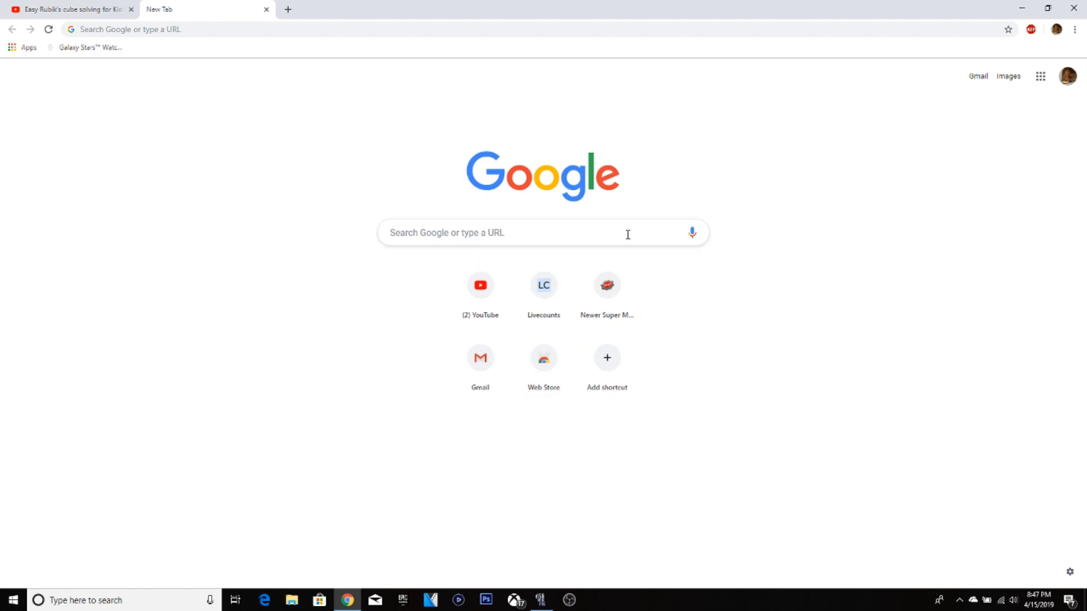
pyautogui.moveTo(674, 291)
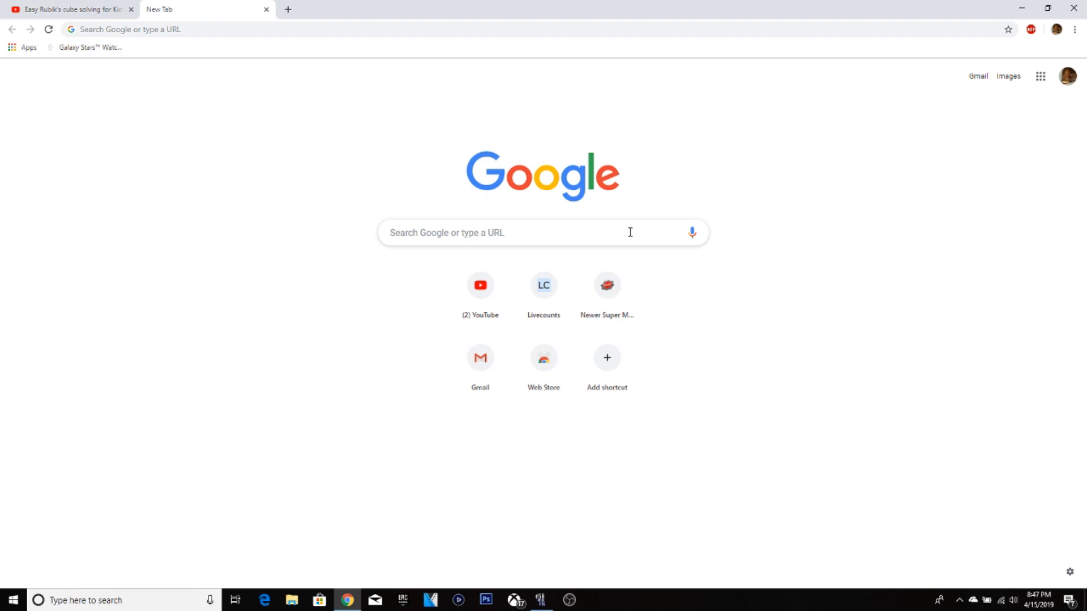
pyautogui.moveTo(632, 225)
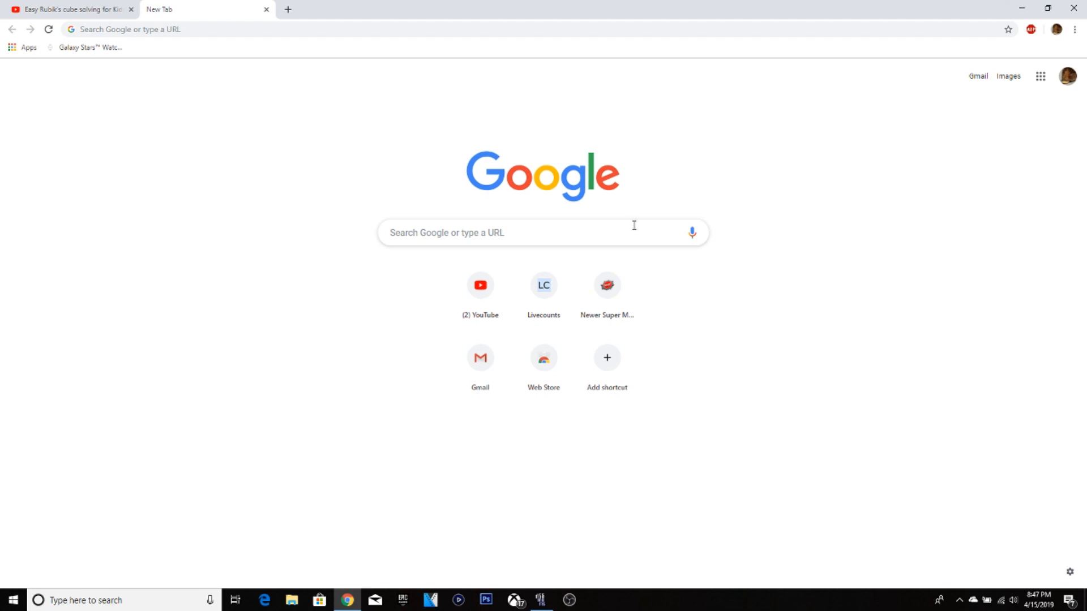
pyautogui.moveTo(601, 231)
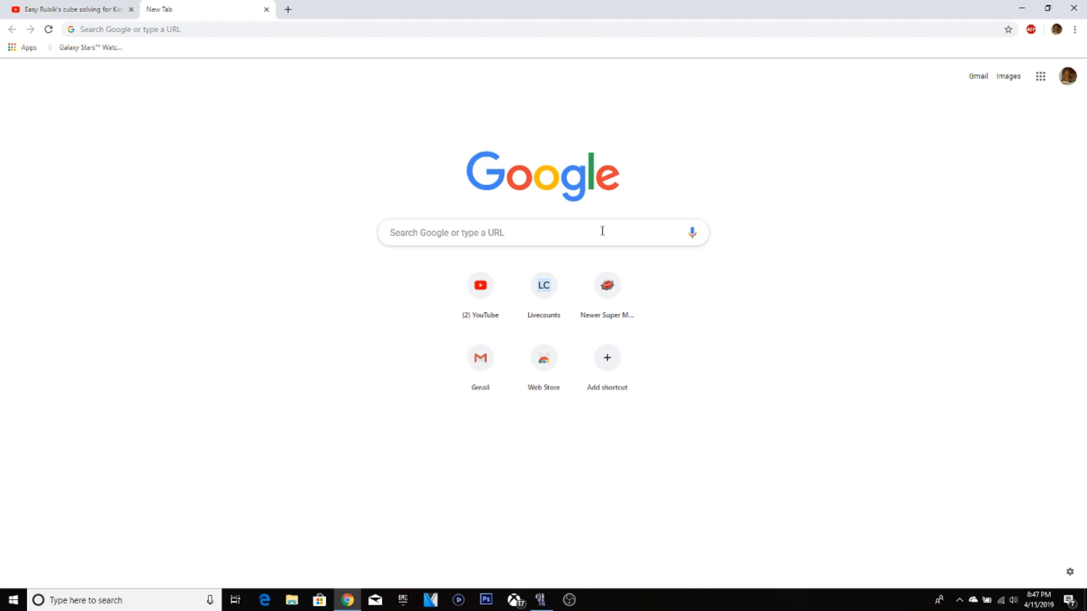
# Search Google for DESMUME and reach the official desmume.org site.
pyautogui.click(485, 232)
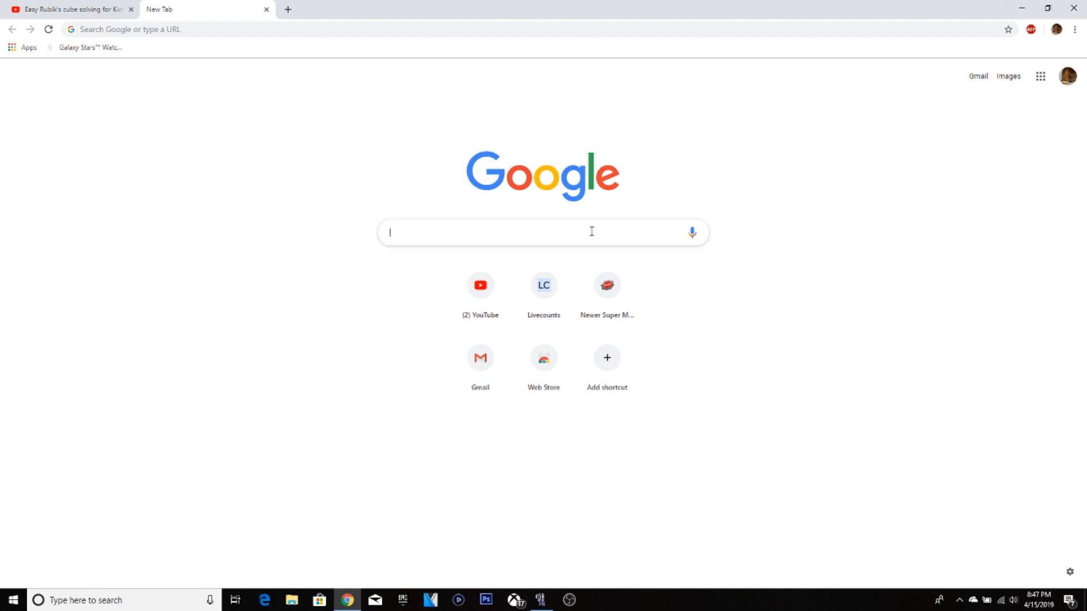
pyautogui.write('Desume')
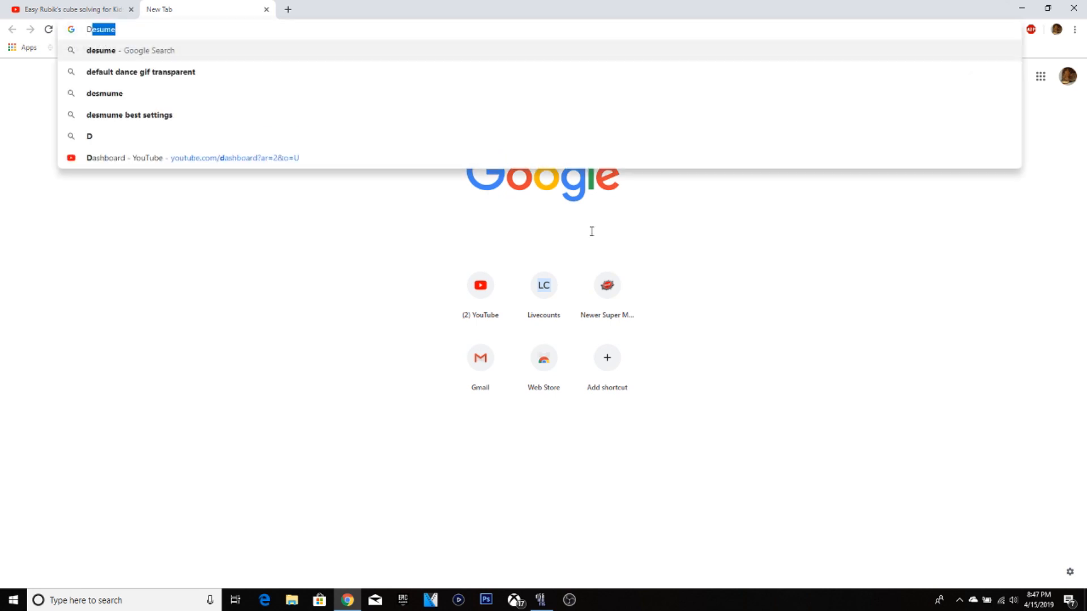
pyautogui.write('DESMUN')
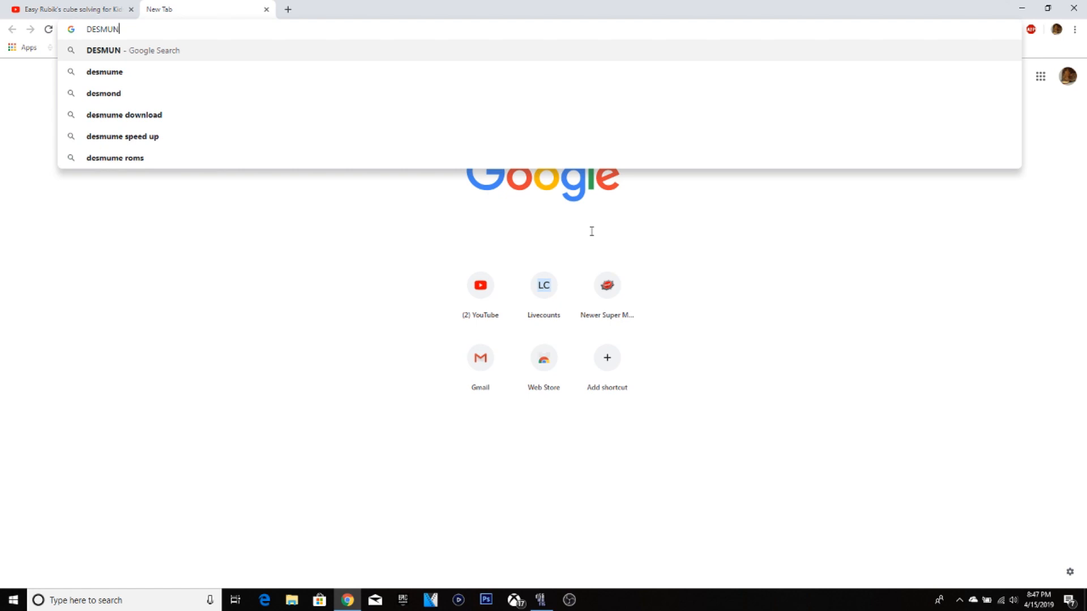
pyautogui.press('Return')
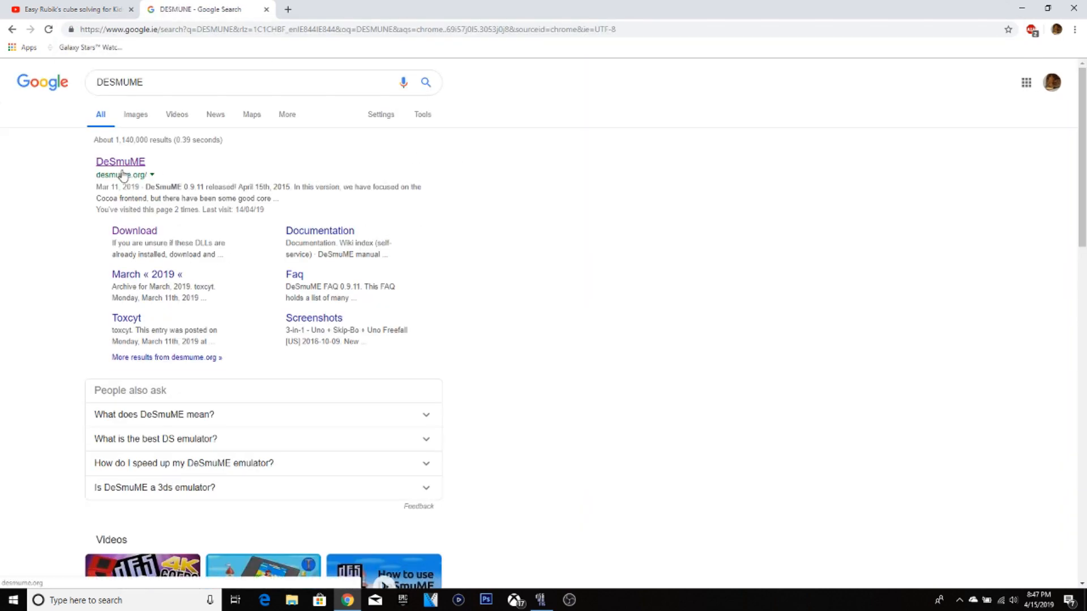
pyautogui.click(120, 162)
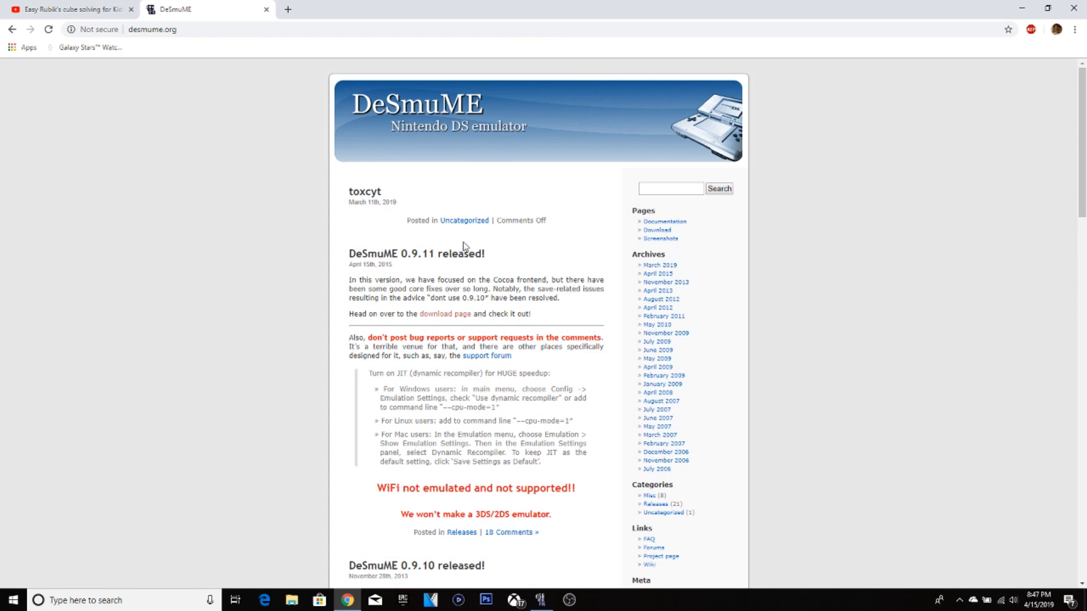
pyautogui.moveTo(445, 313)
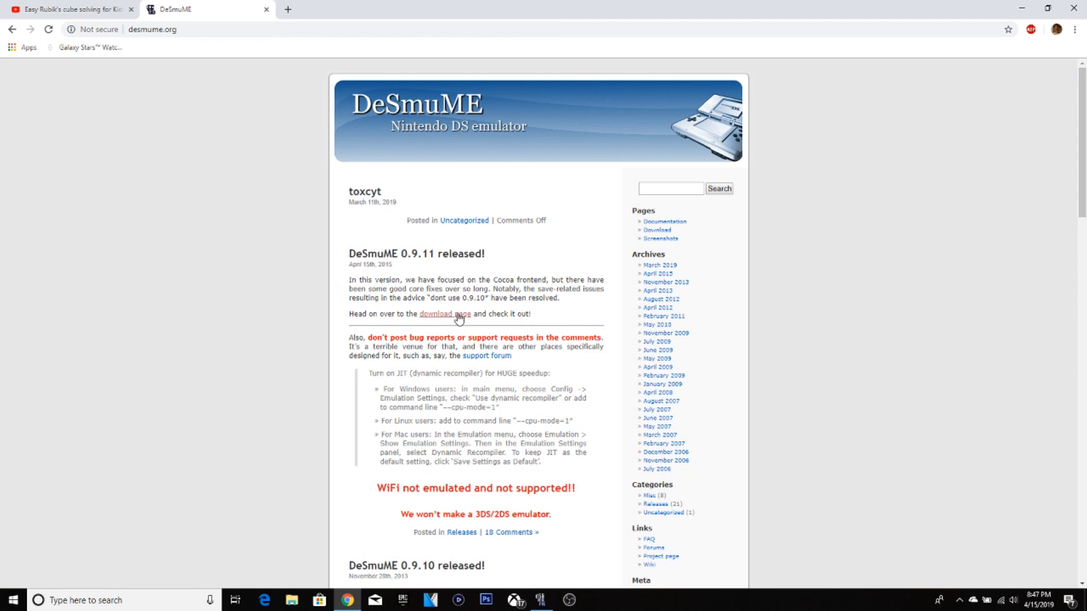
# Start downloading the DeSmuME 0.9.11 Windows 64-bit (x86-64) build from the download page.
pyautogui.click(446, 313)
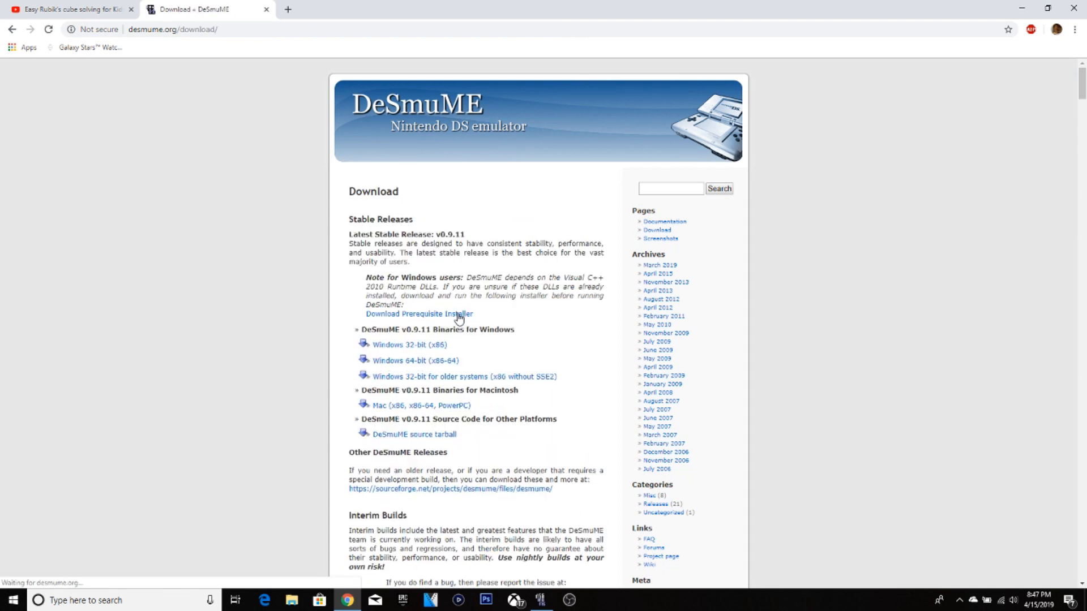
pyautogui.moveTo(441, 372)
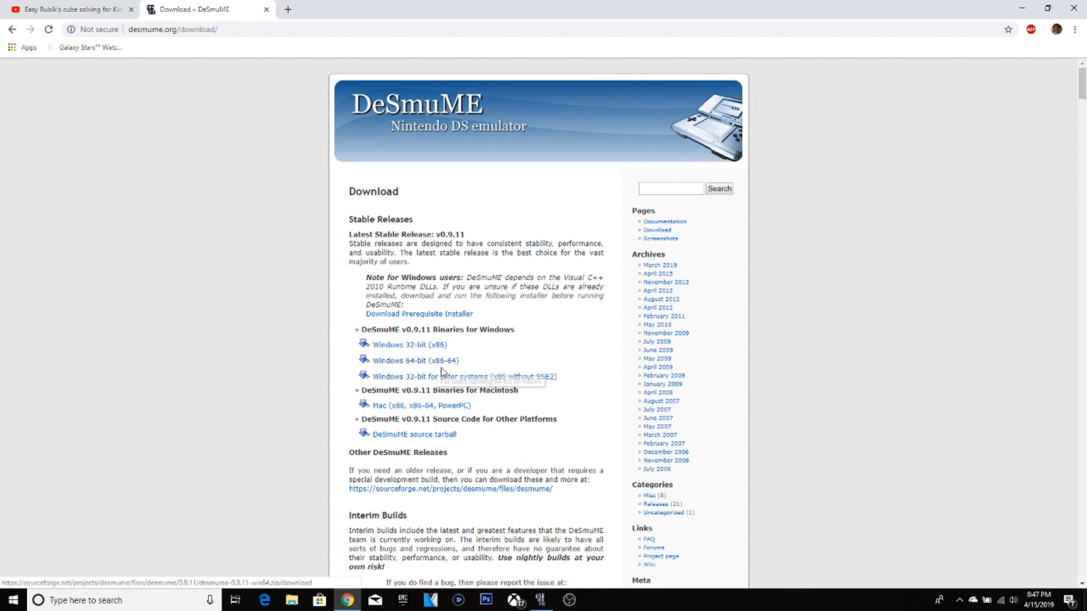
pyautogui.click(417, 360)
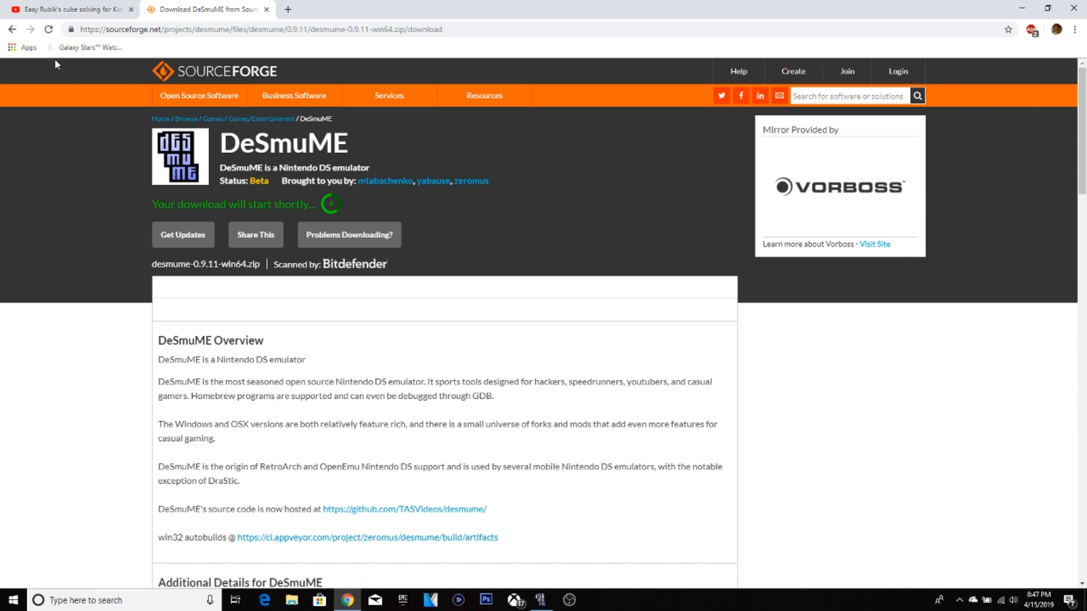
# Open the downloaded DeSmuME zip in WinZip's evaluation version, listing its seven files.
pyautogui.click(72, 30)
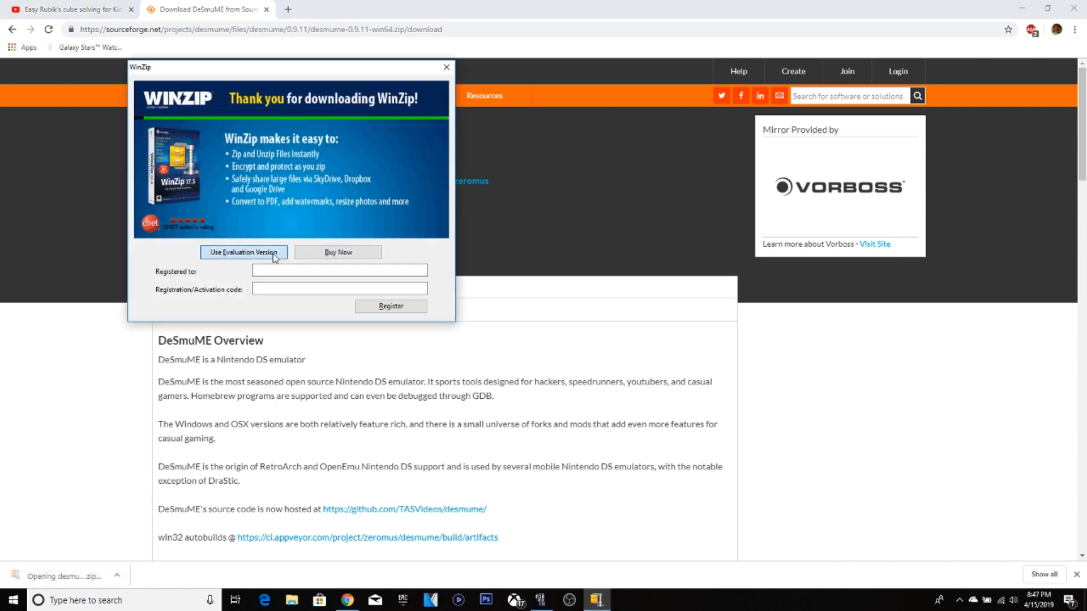
pyautogui.click(243, 251)
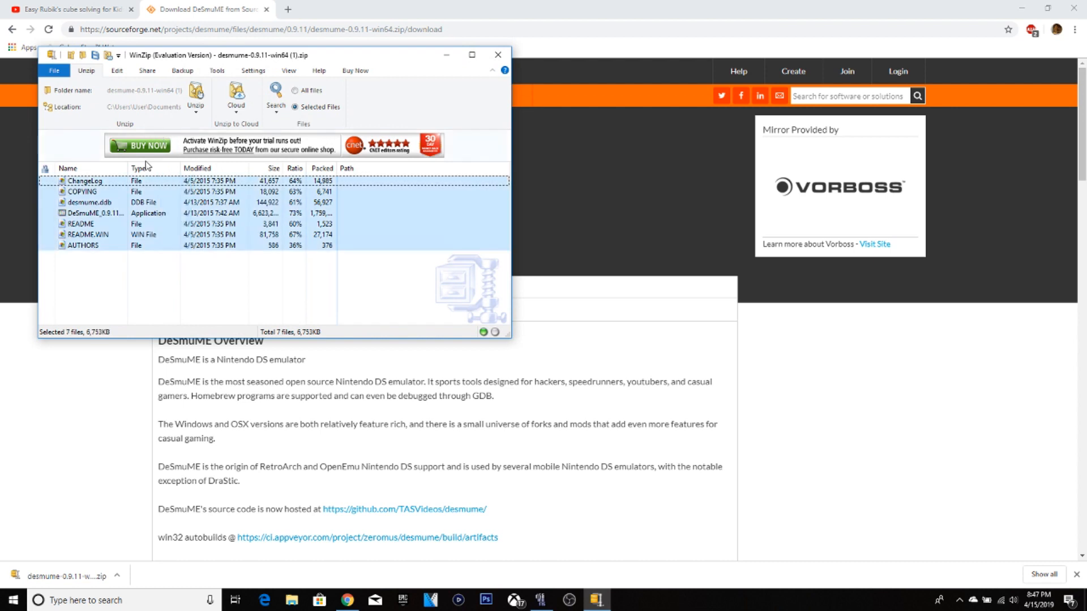
pyautogui.click(196, 95)
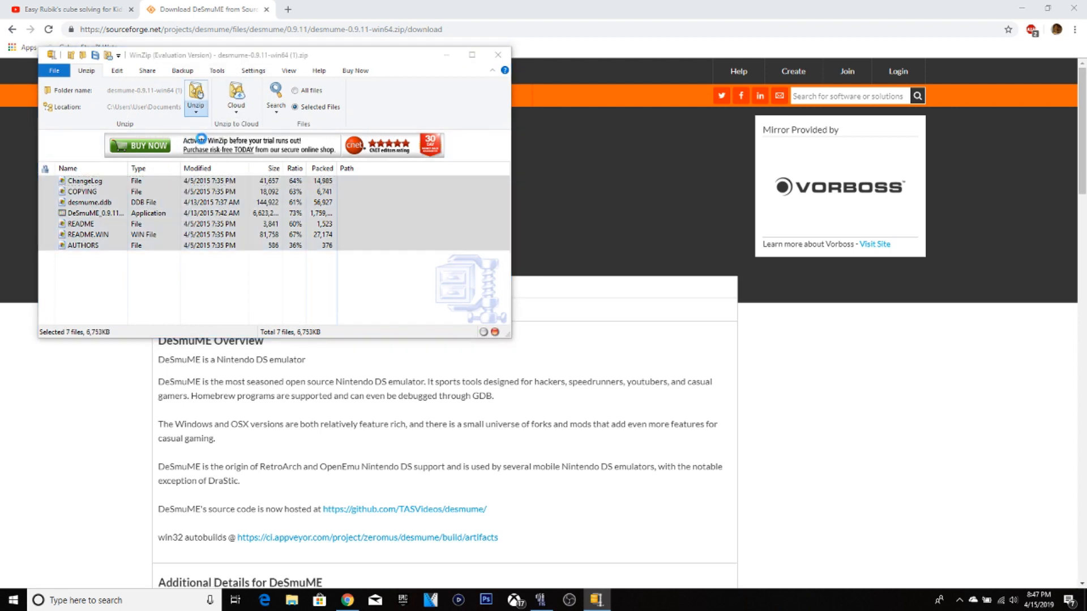
# Create a new folder on the Desktop as the extraction destination.
pyautogui.click(196, 94)
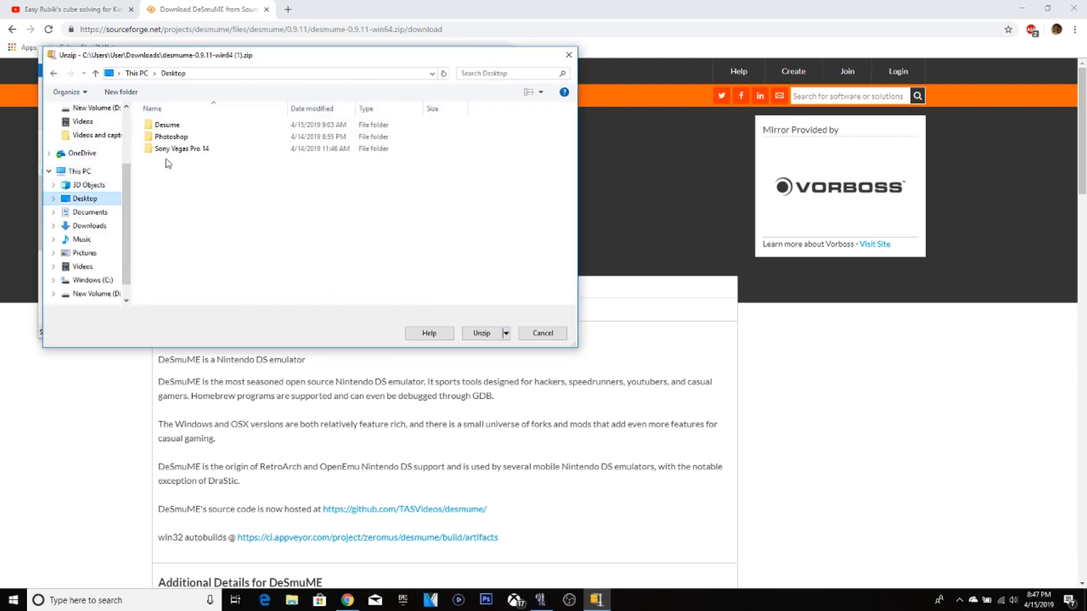
pyautogui.rightClick(166, 163)
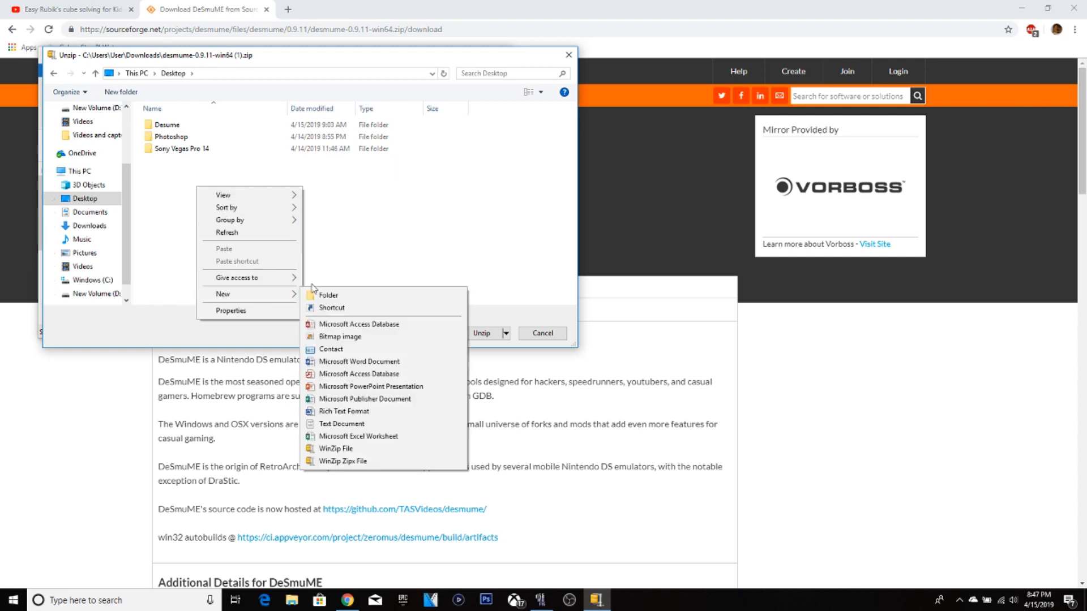
pyautogui.click(328, 294)
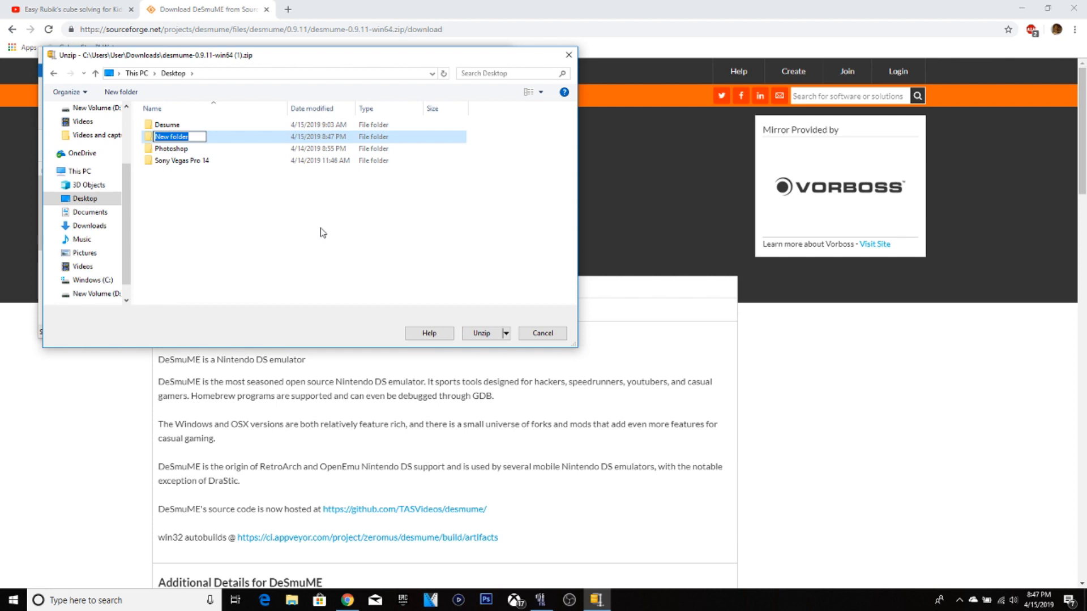
pyautogui.write('Desme')
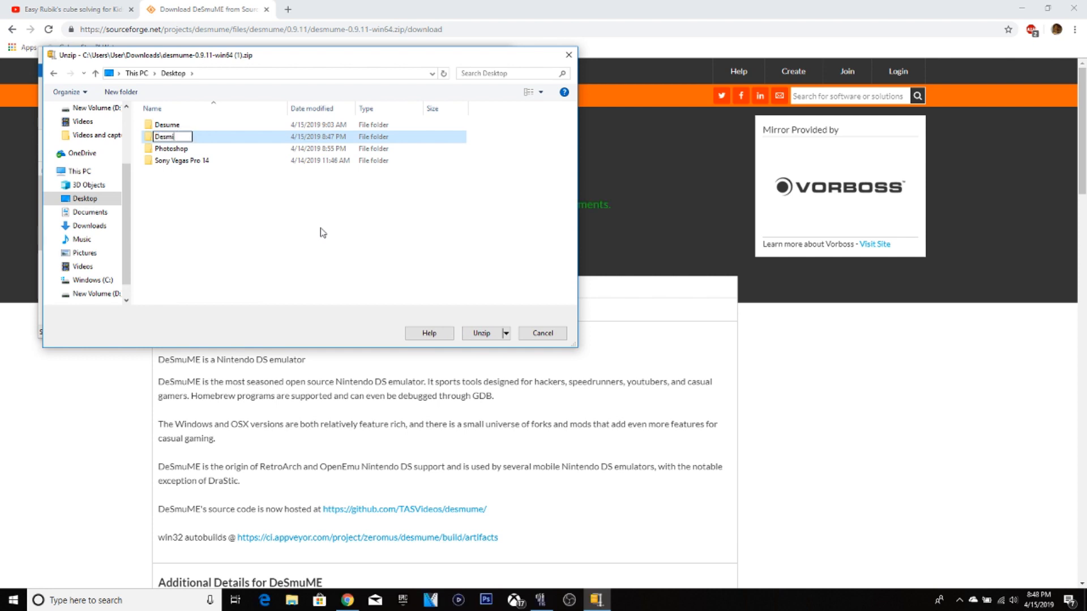
pyautogui.write('ume')
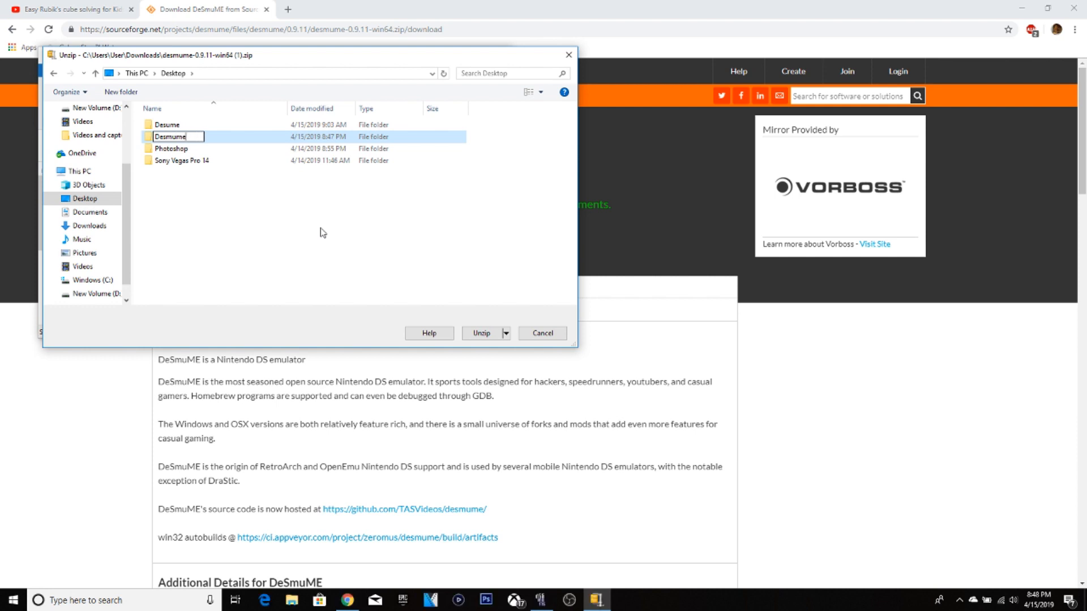
pyautogui.write('fcdn fakjdb fjknd')
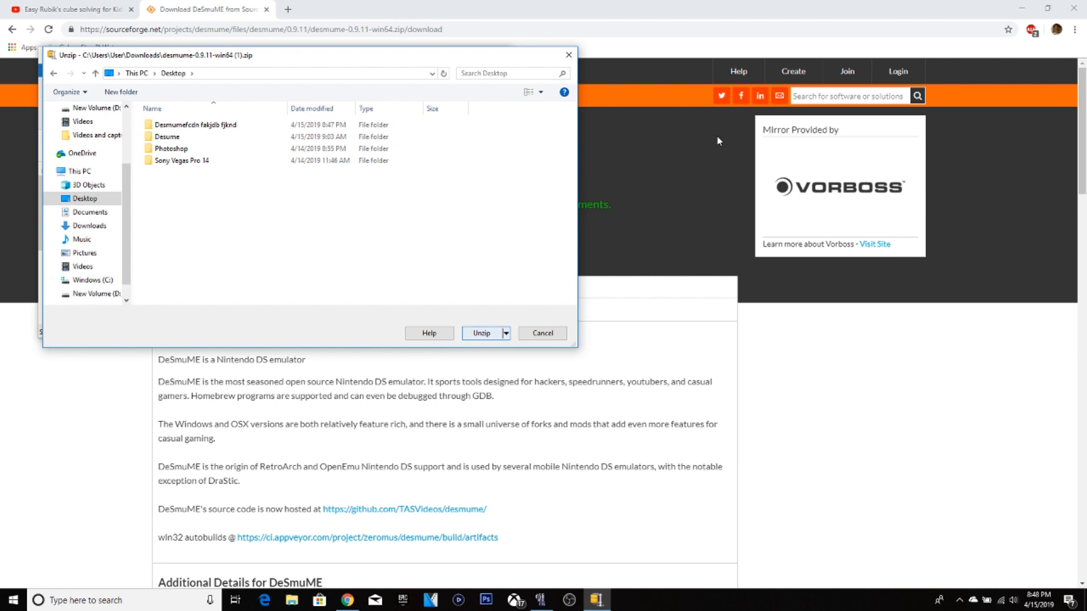
# Unzip the DeSmuME archive into that new Desktop folder.
pyautogui.click(193, 124)
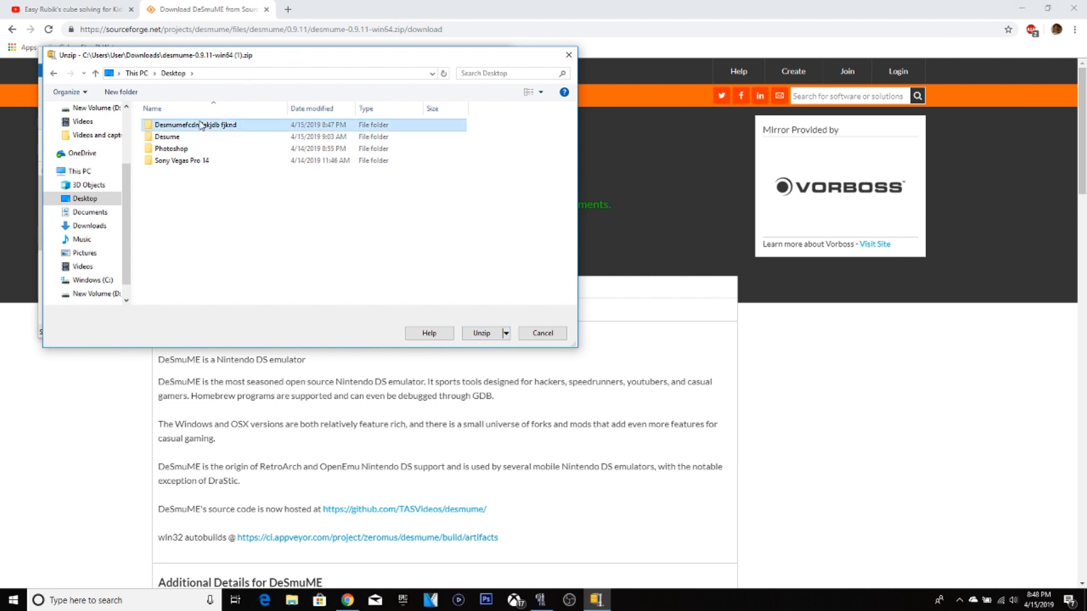
pyautogui.click(481, 333)
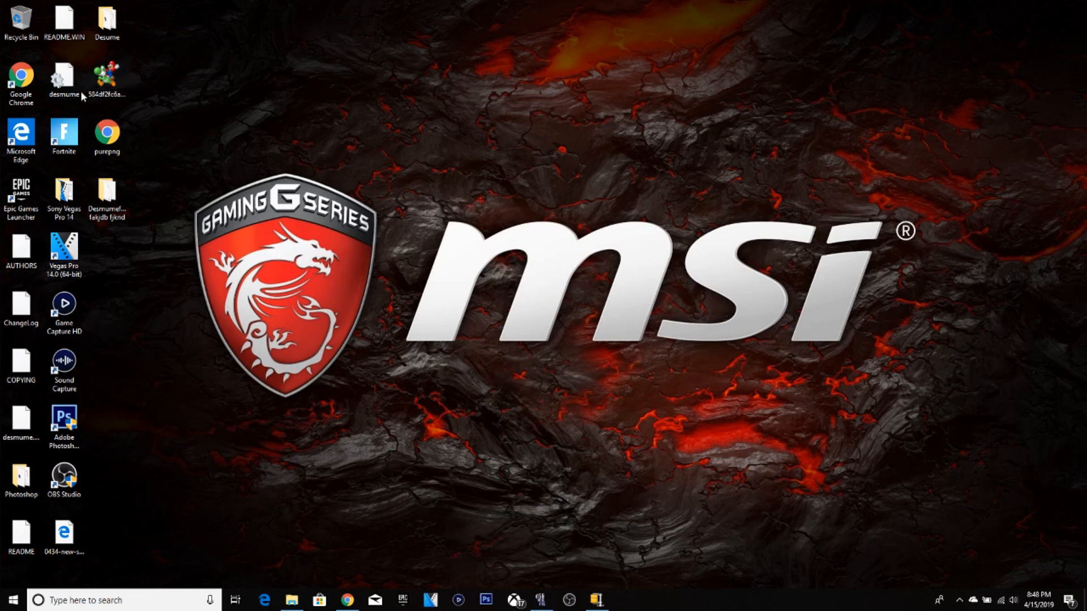
# Run DeSmuME_0.9.11_x64 once from the extracted folder, then close the Explorer window.
pyautogui.click(106, 201)
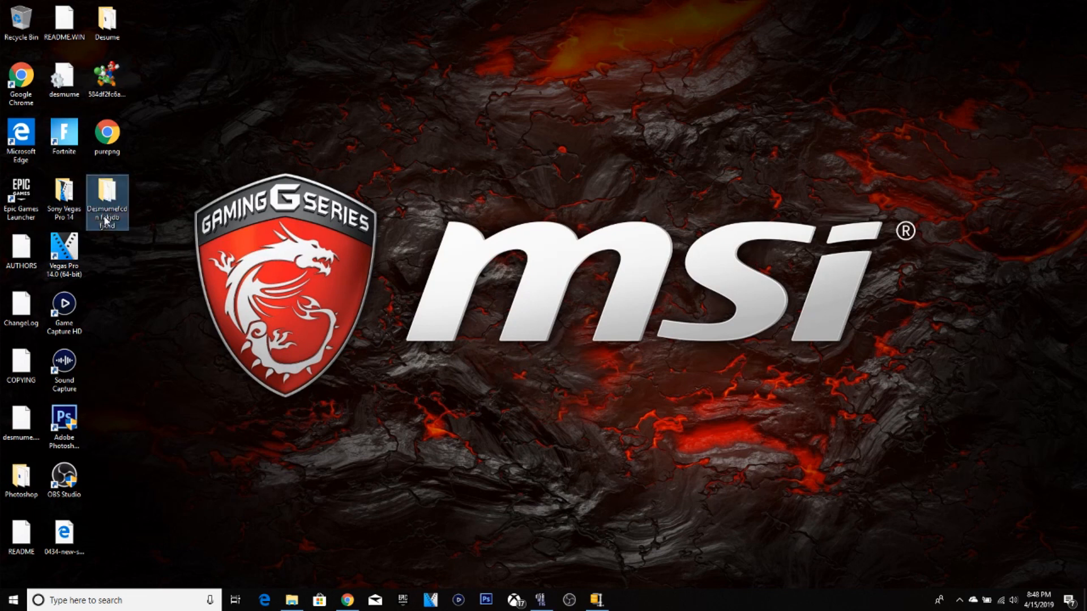
pyautogui.doubleClick(106, 201)
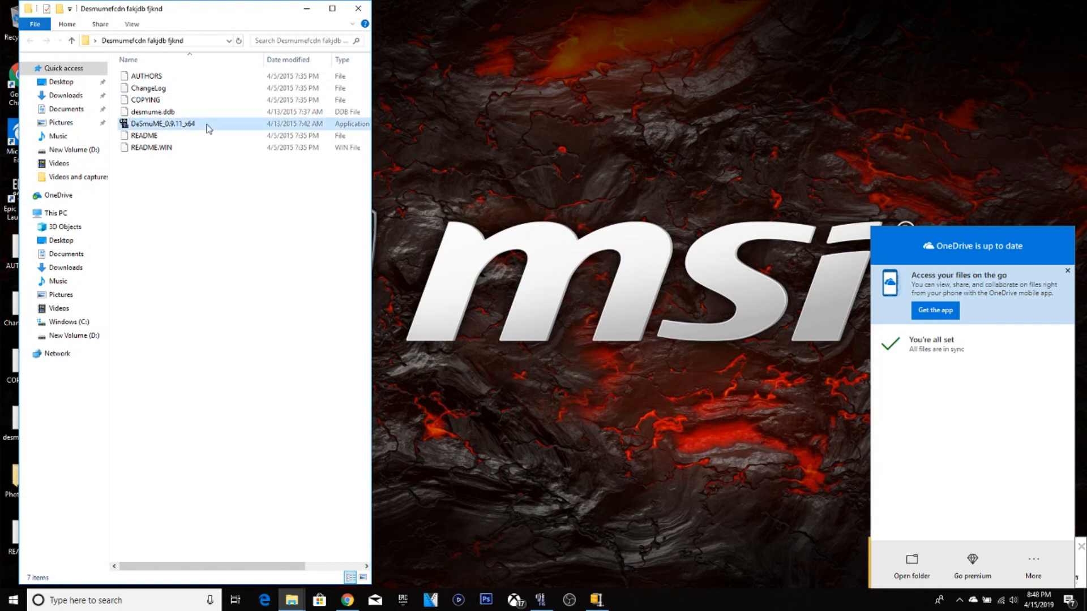
pyautogui.doubleClick(162, 123)
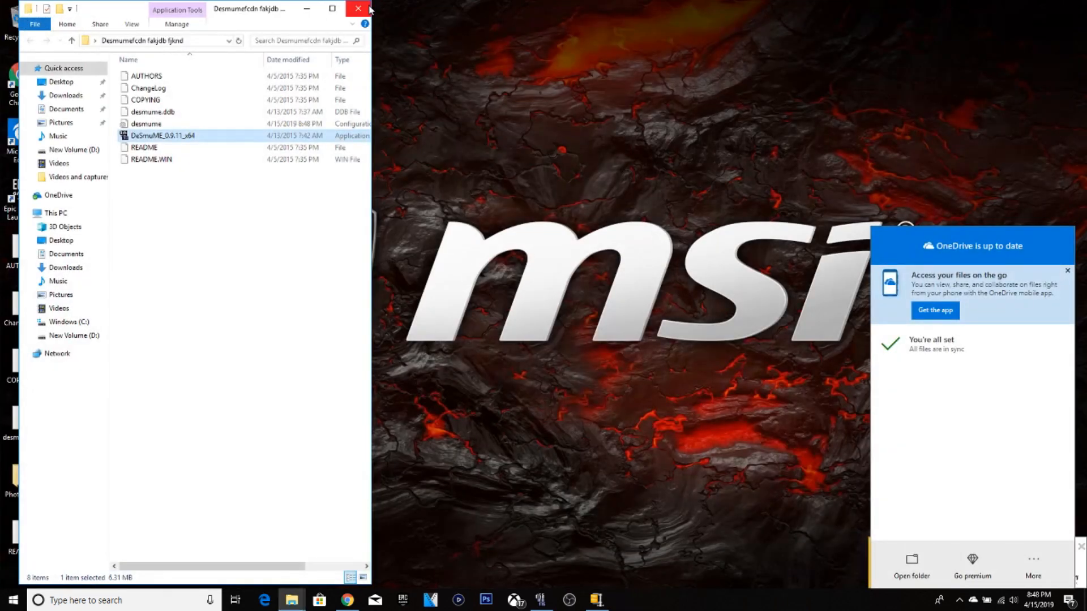
pyautogui.click(357, 8)
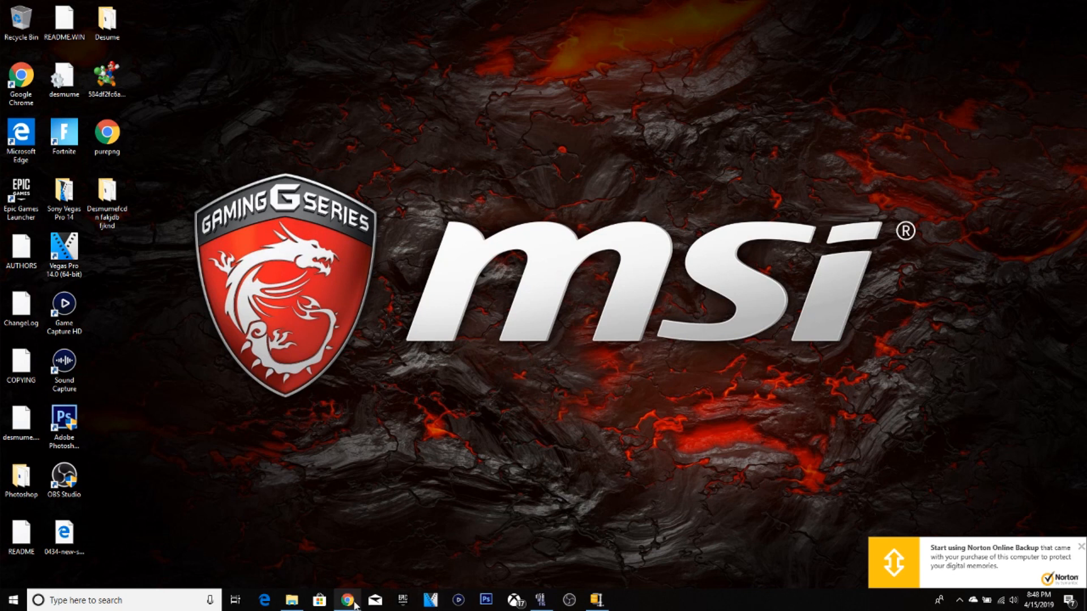
# Reach newerteam.com/ds and start downloading Newer_DS_Windows.zip from MEGA.
pyautogui.click(347, 600)
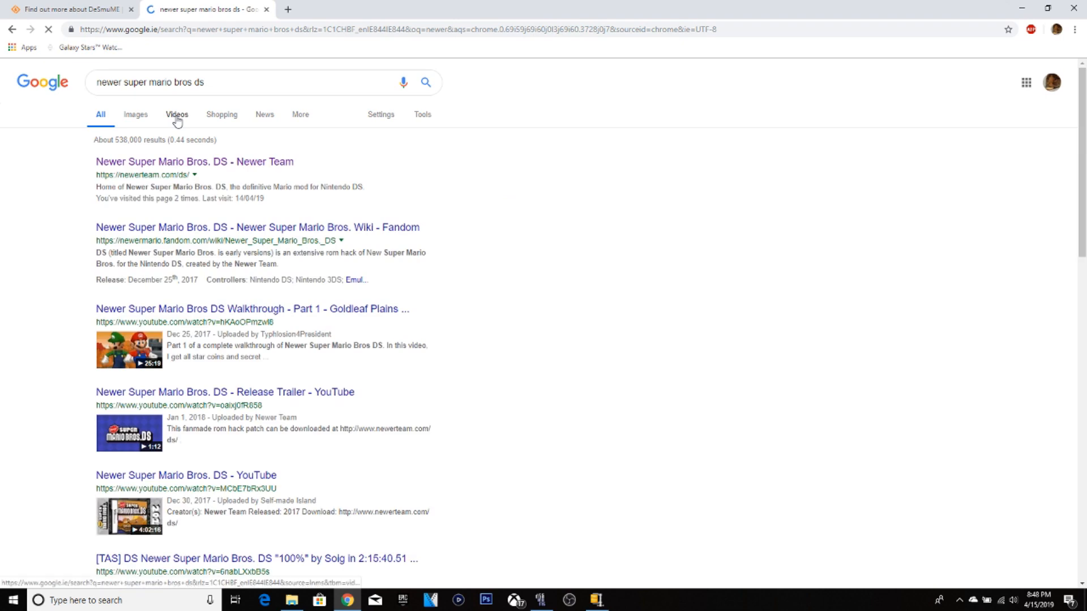
pyautogui.moveTo(143, 162)
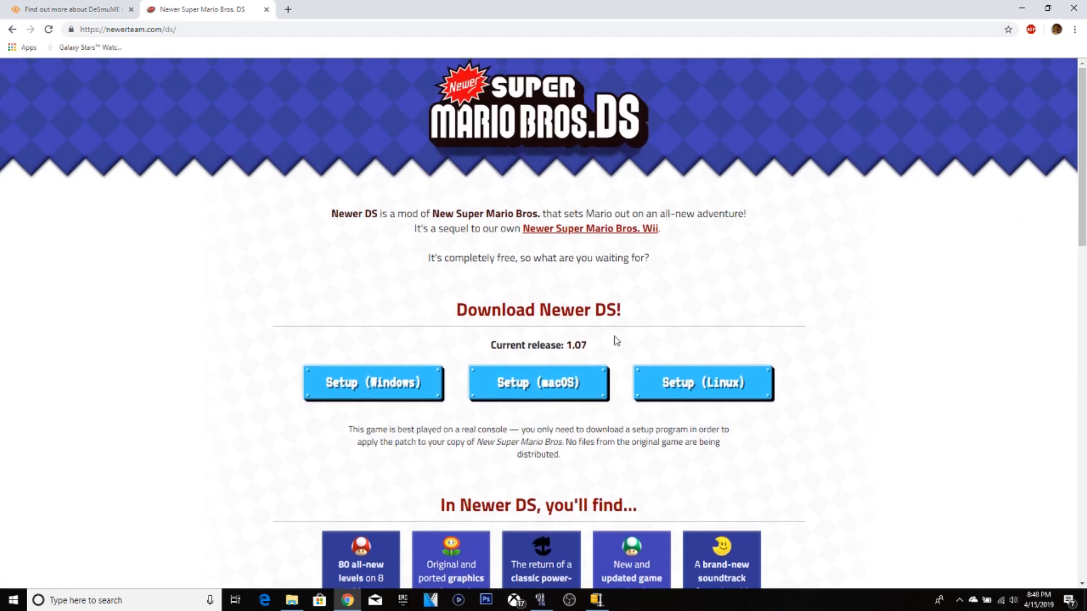
pyautogui.moveTo(705, 333)
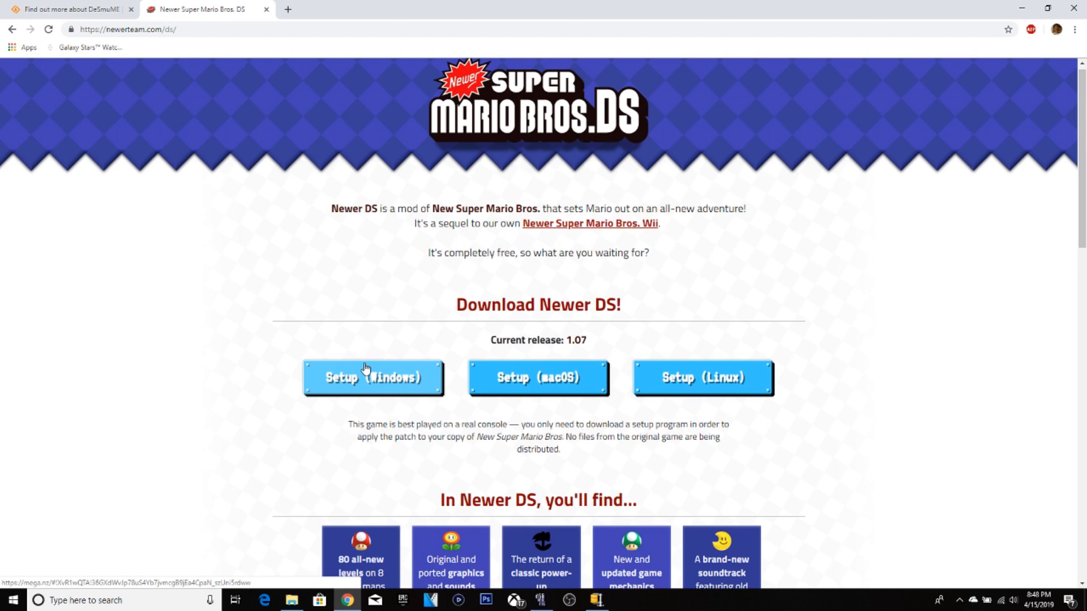
pyautogui.scroll(-3)
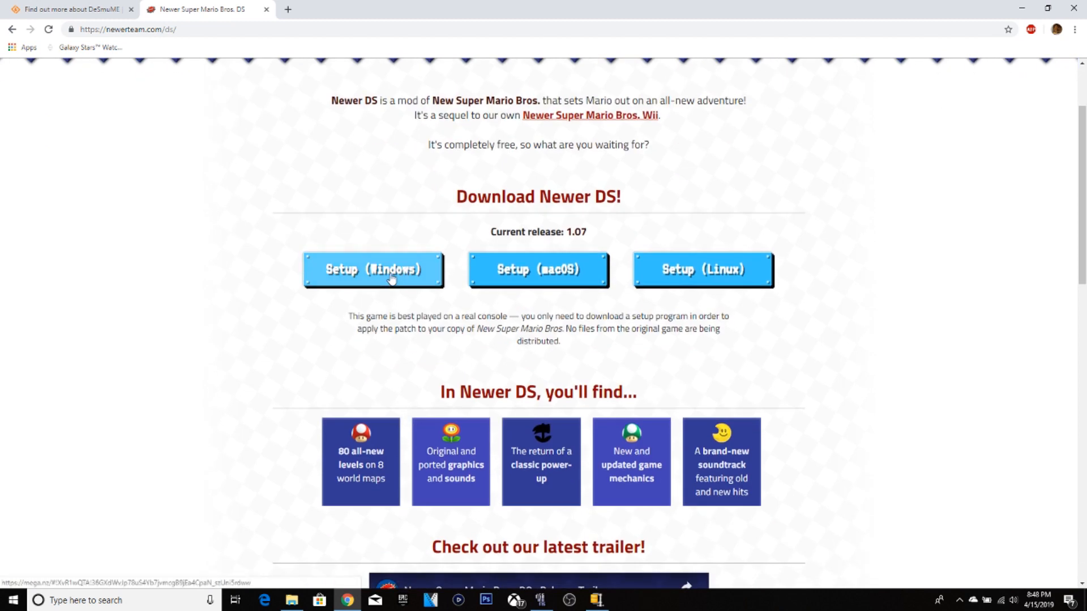
pyautogui.moveTo(307, 269)
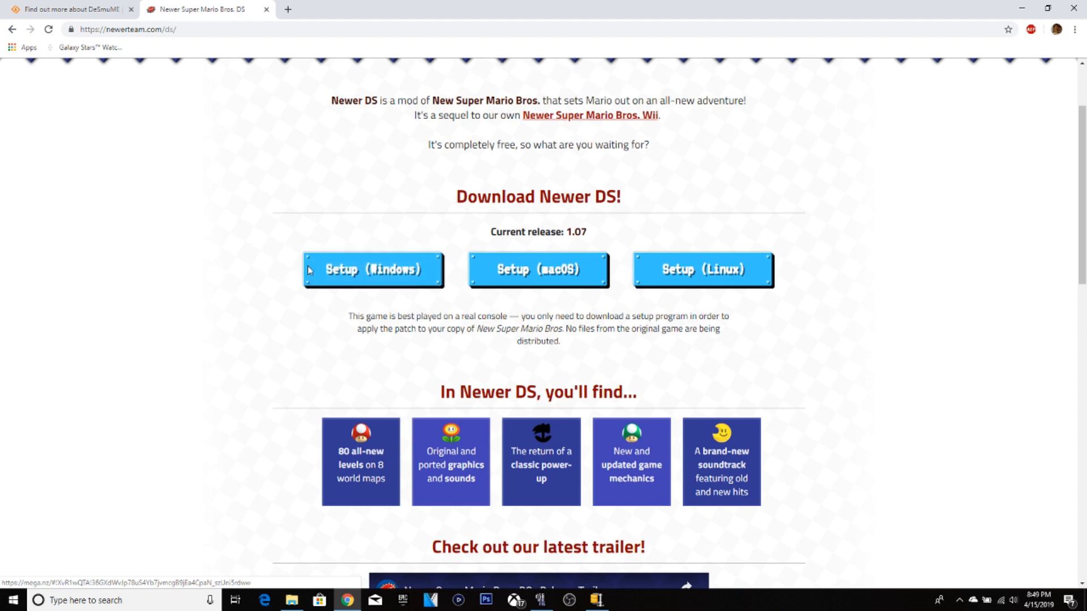
pyautogui.moveTo(538, 269)
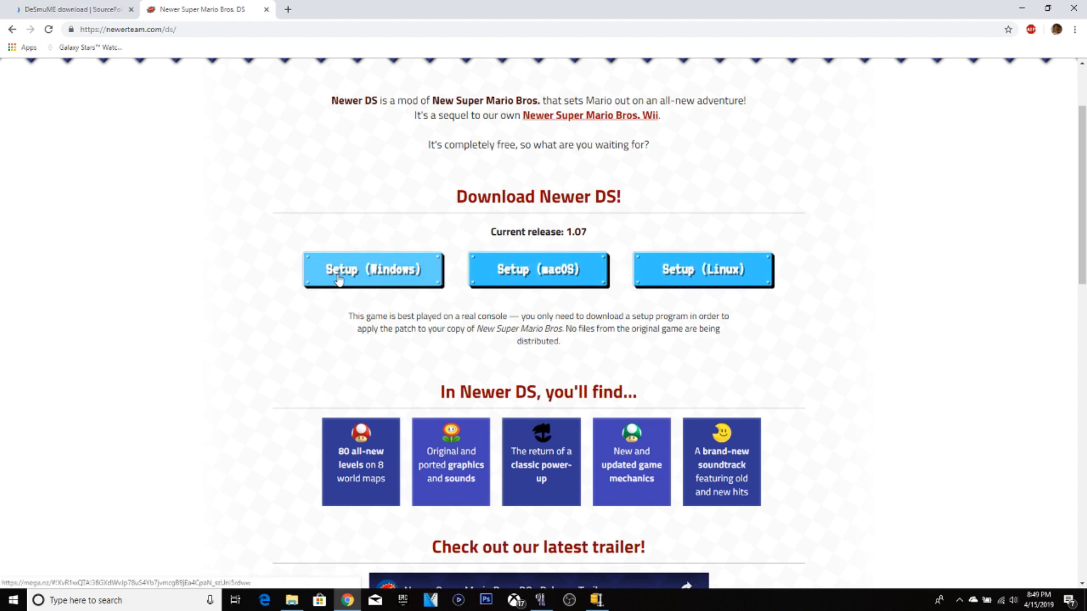
pyautogui.click(372, 269)
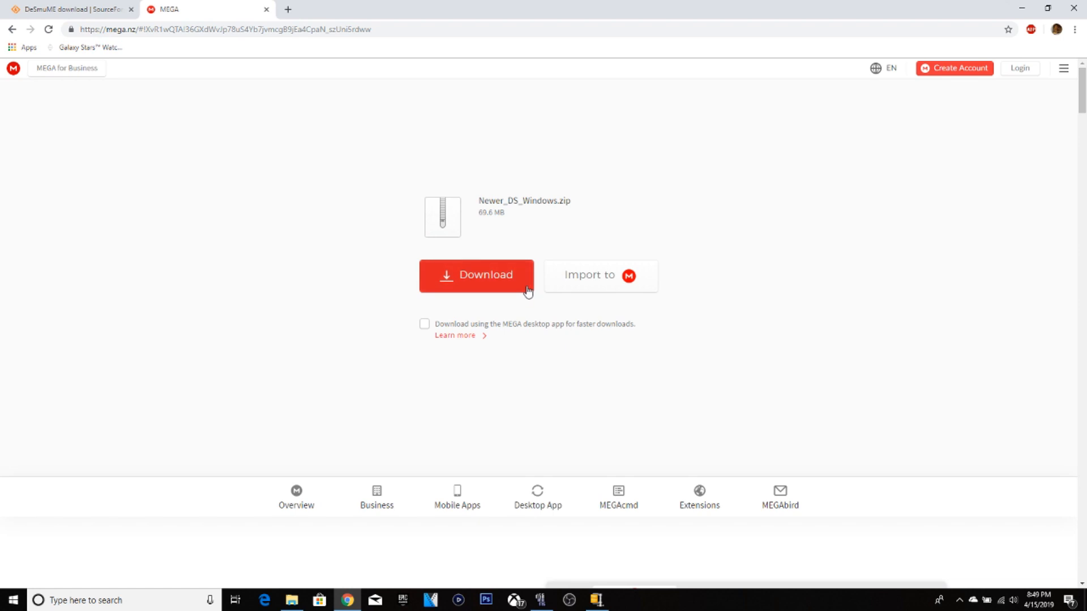
pyautogui.click(291, 600)
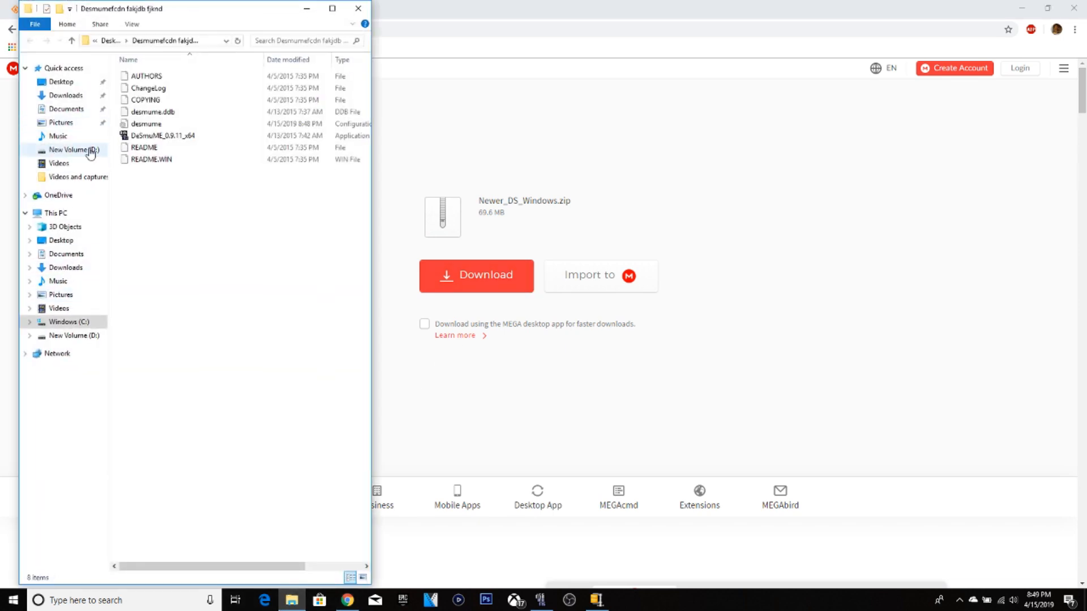
# Go to the Newer folder on drive D: and select the NewerDSPatchWizard program.
pyautogui.click(73, 149)
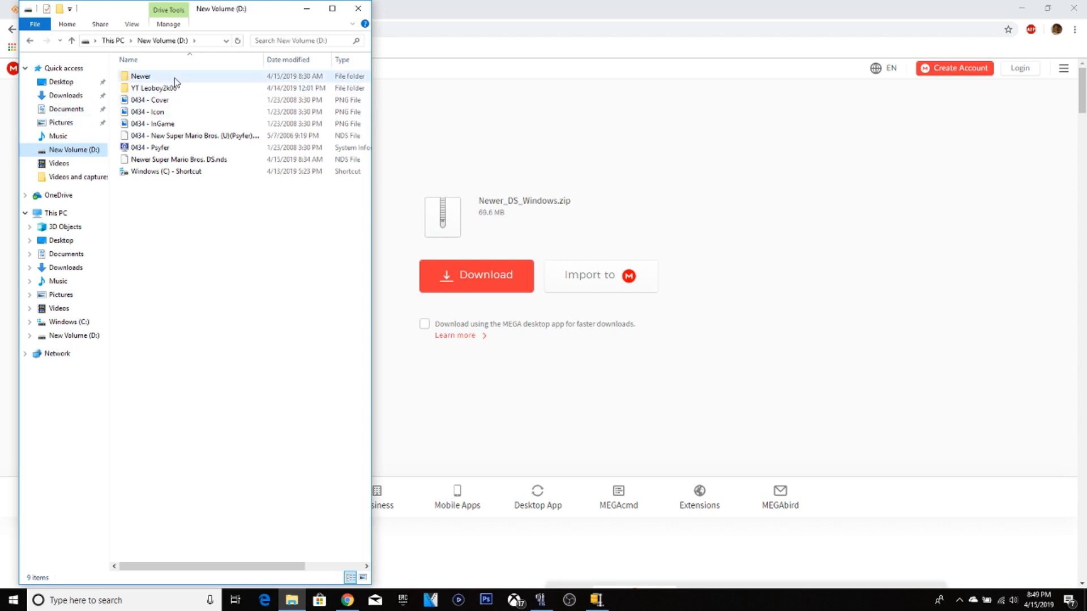
pyautogui.doubleClick(140, 76)
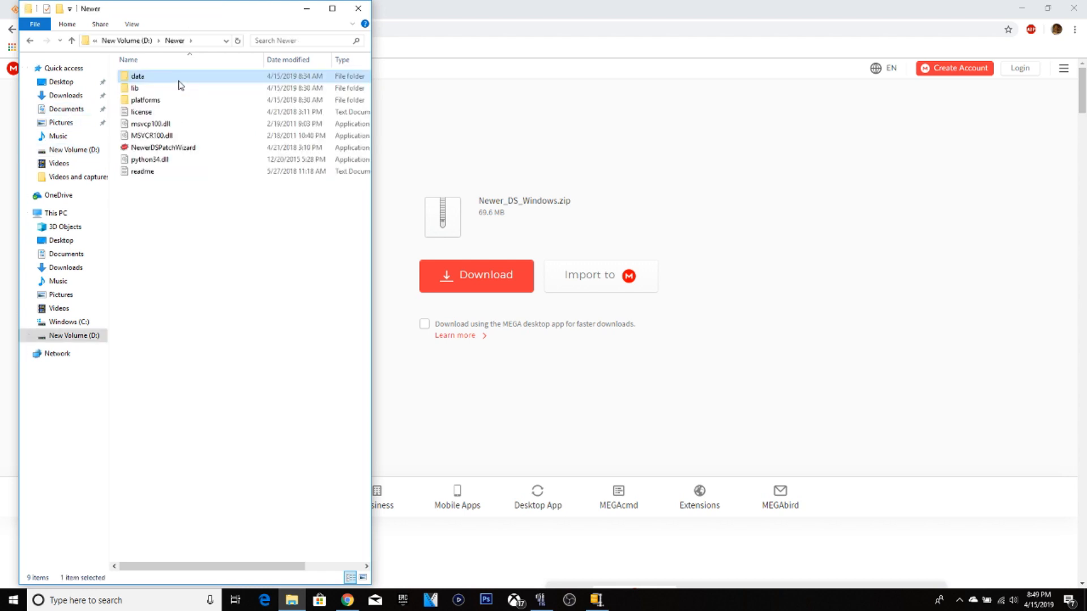
pyautogui.click(205, 235)
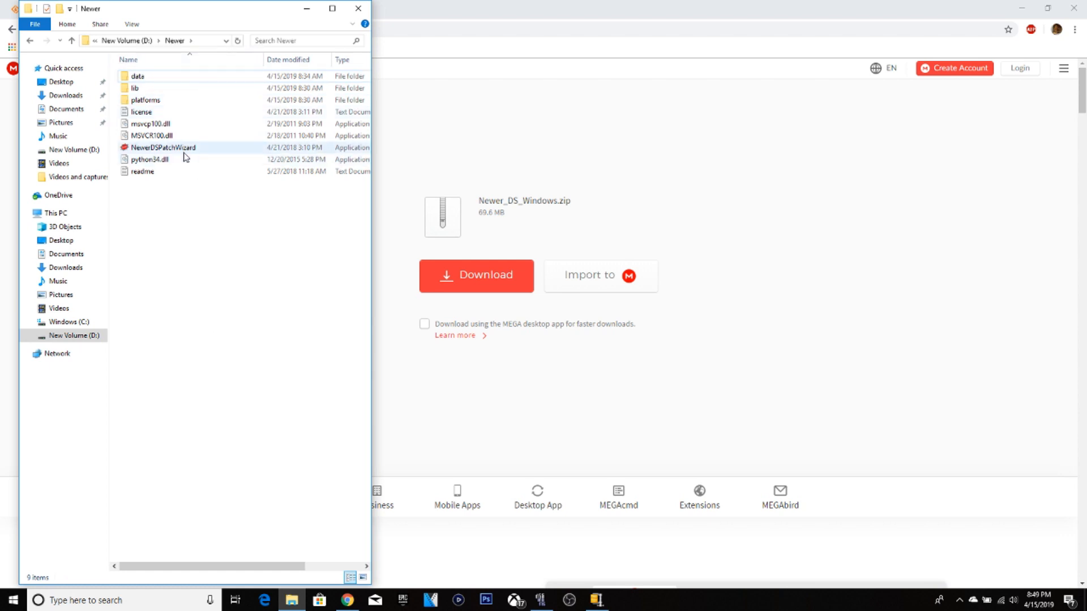
pyautogui.click(163, 147)
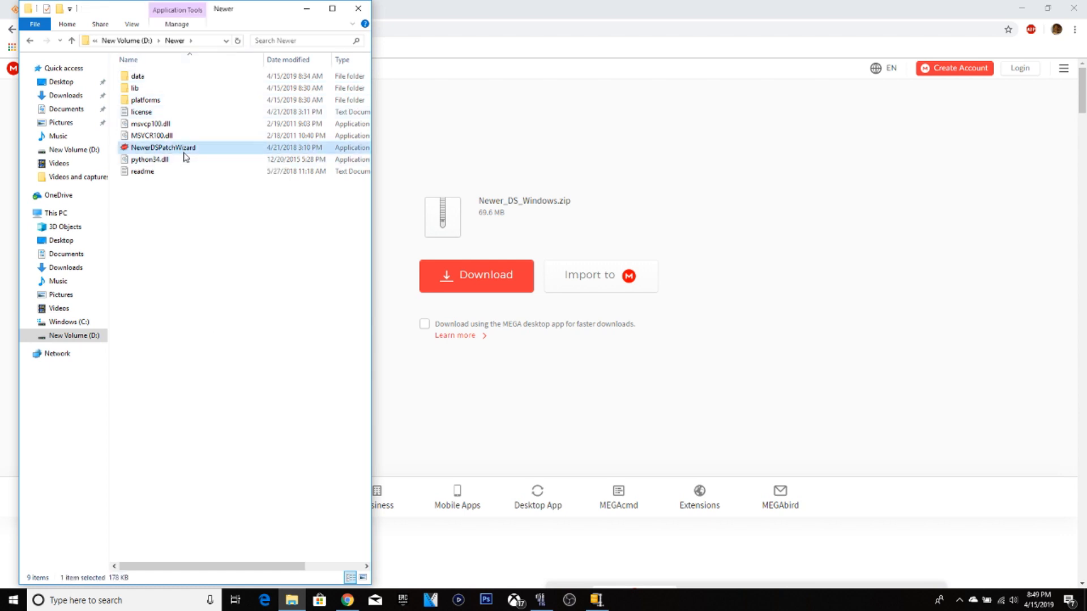
pyautogui.click(163, 147)
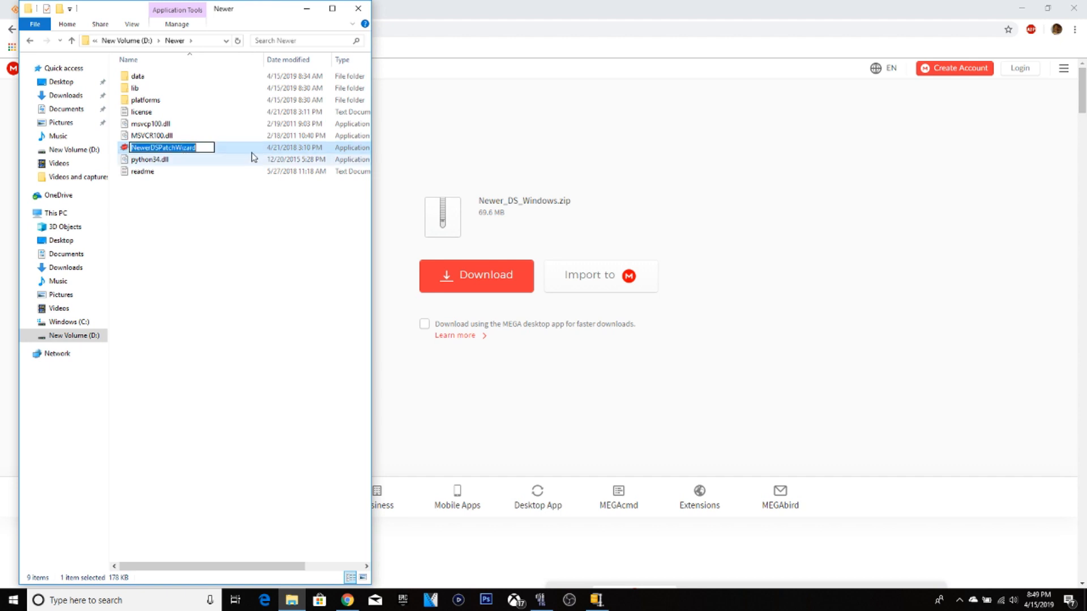
# Launch NewerDSPatchWizard and advance past its welcome page to the input ROM step.
pyautogui.doubleClick(163, 147)
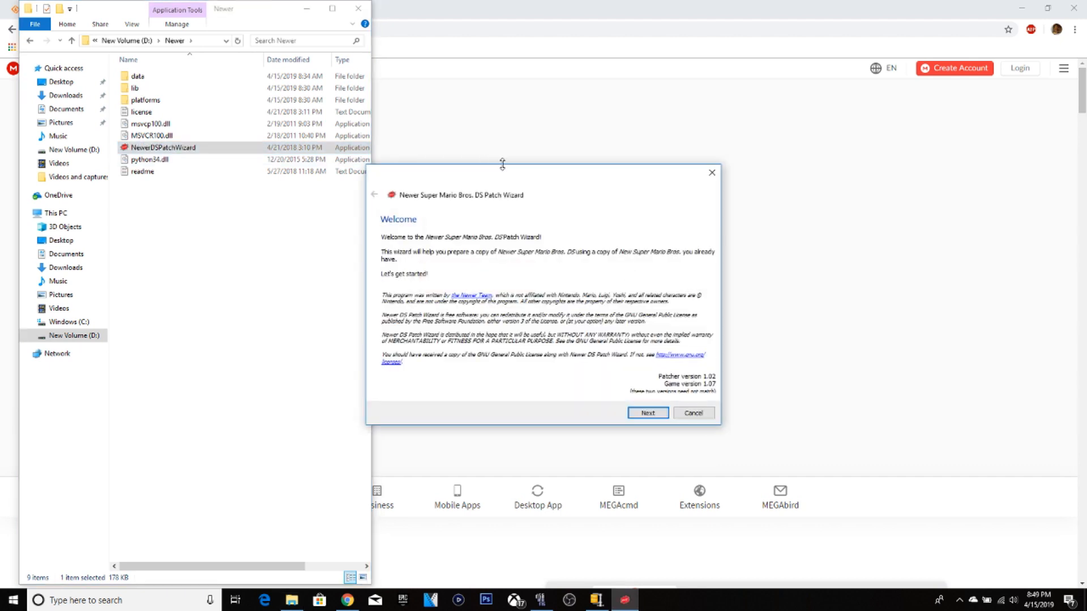
pyautogui.moveTo(647, 412)
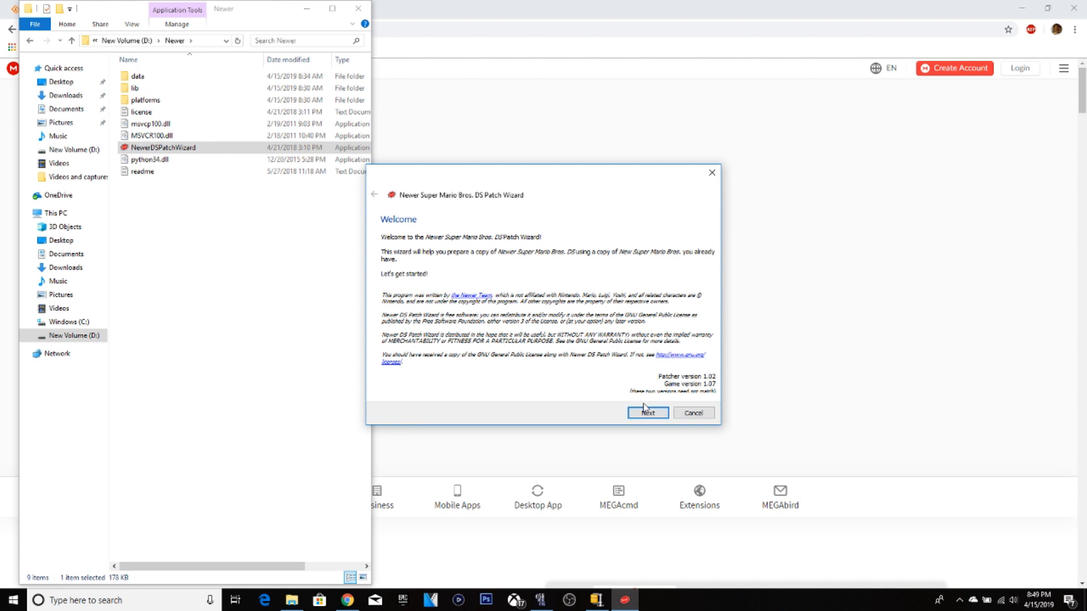
pyautogui.click(647, 412)
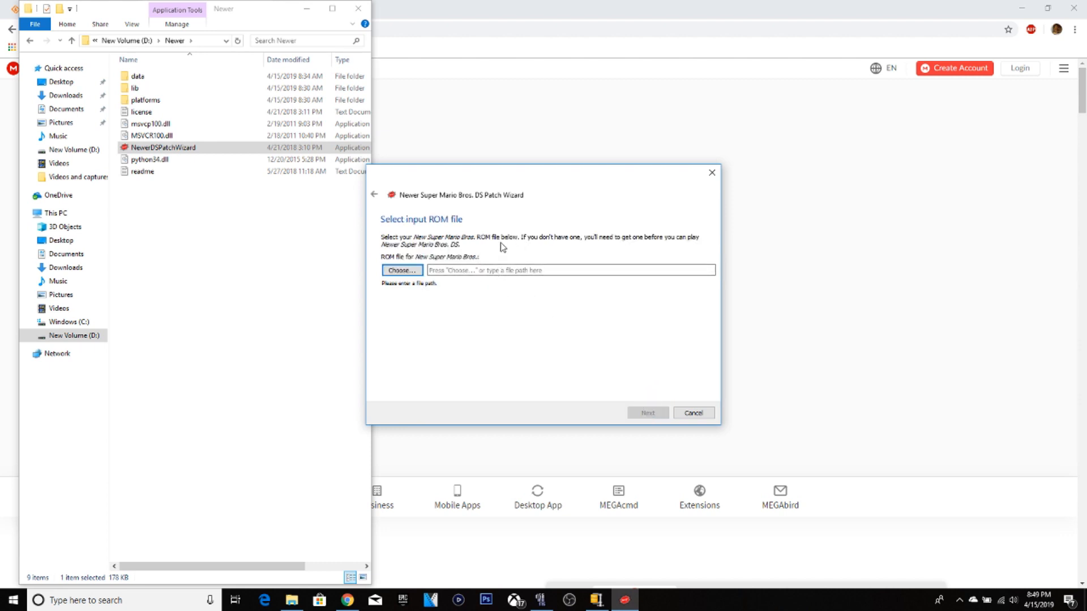
pyautogui.moveTo(404, 257)
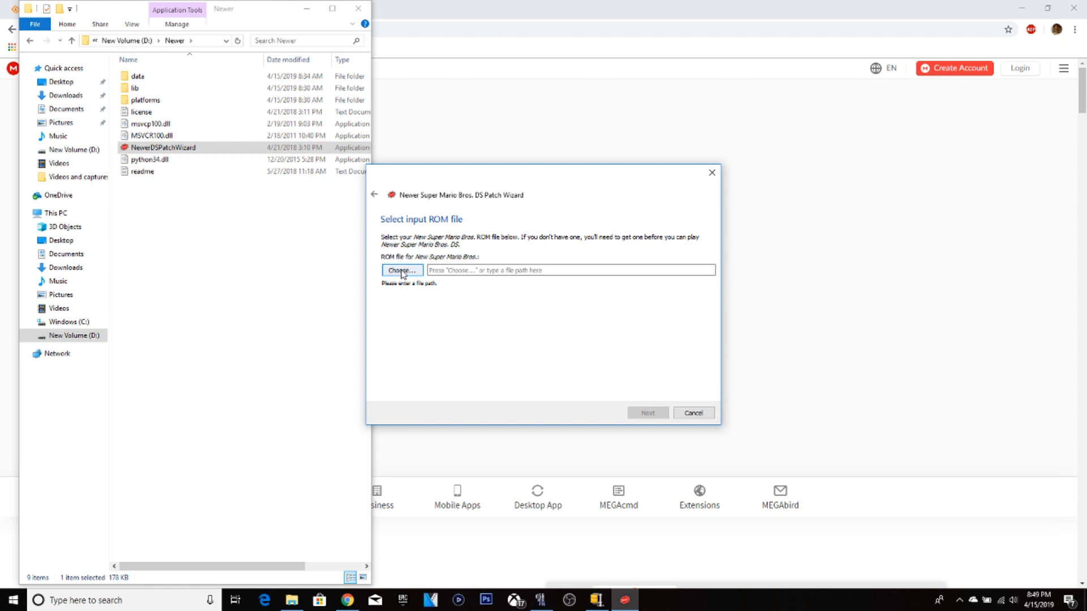
# Pick 0434 - New Super Mario Bros. (U)(Psyfer).nds from drive D: as the input ROM.
pyautogui.click(400, 271)
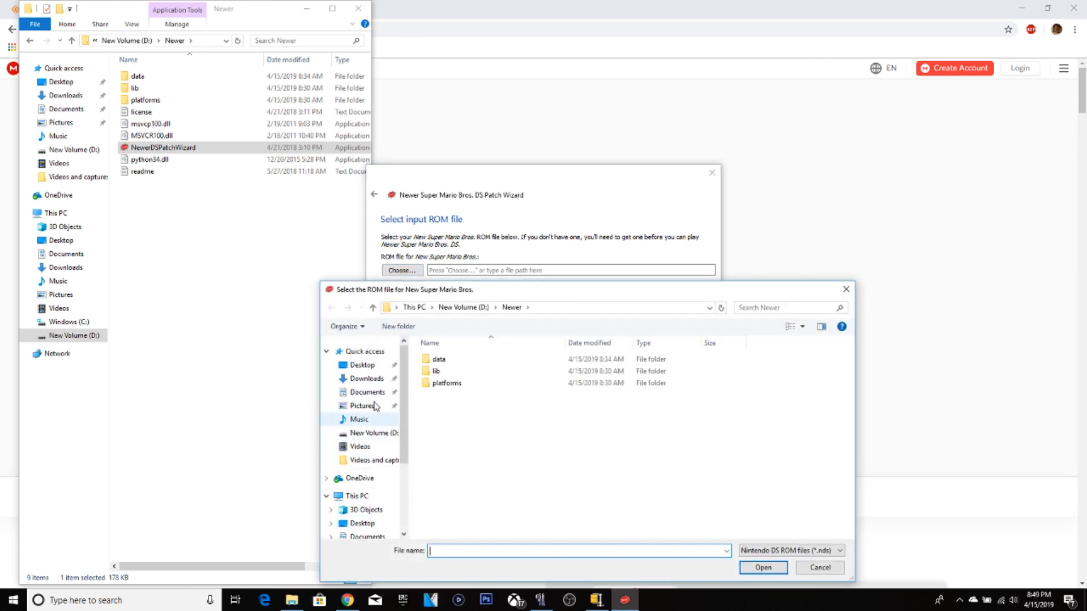
pyautogui.scroll(-3)
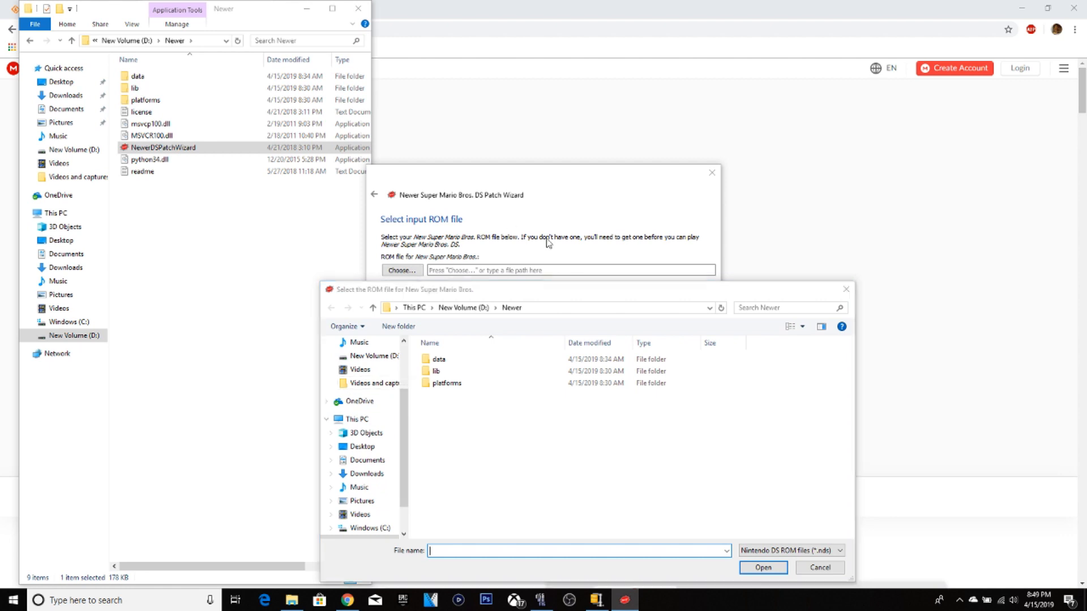
pyautogui.click(818, 567)
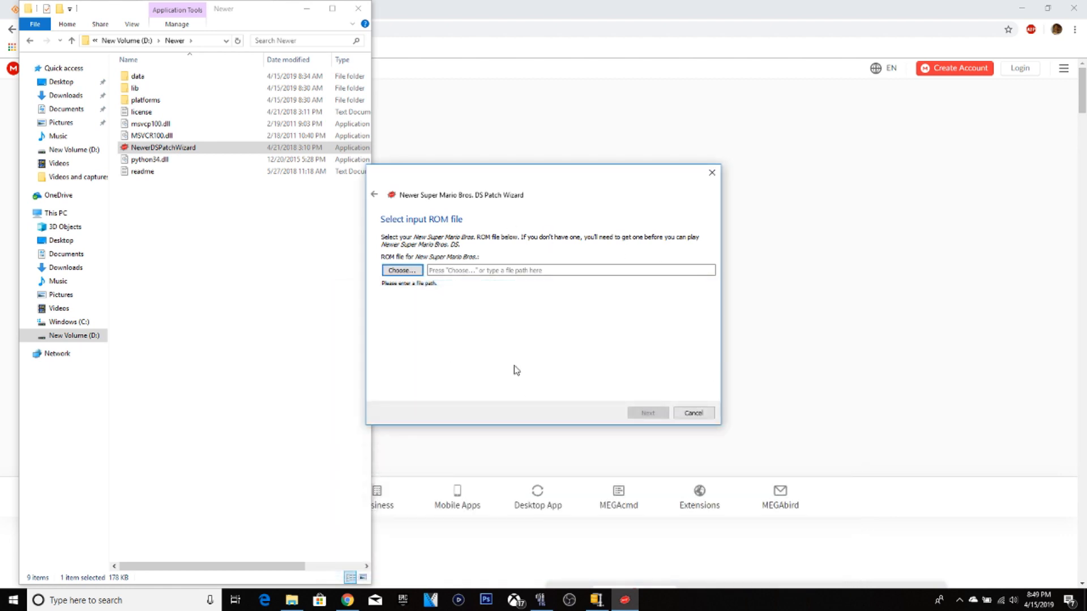
pyautogui.moveTo(389, 393)
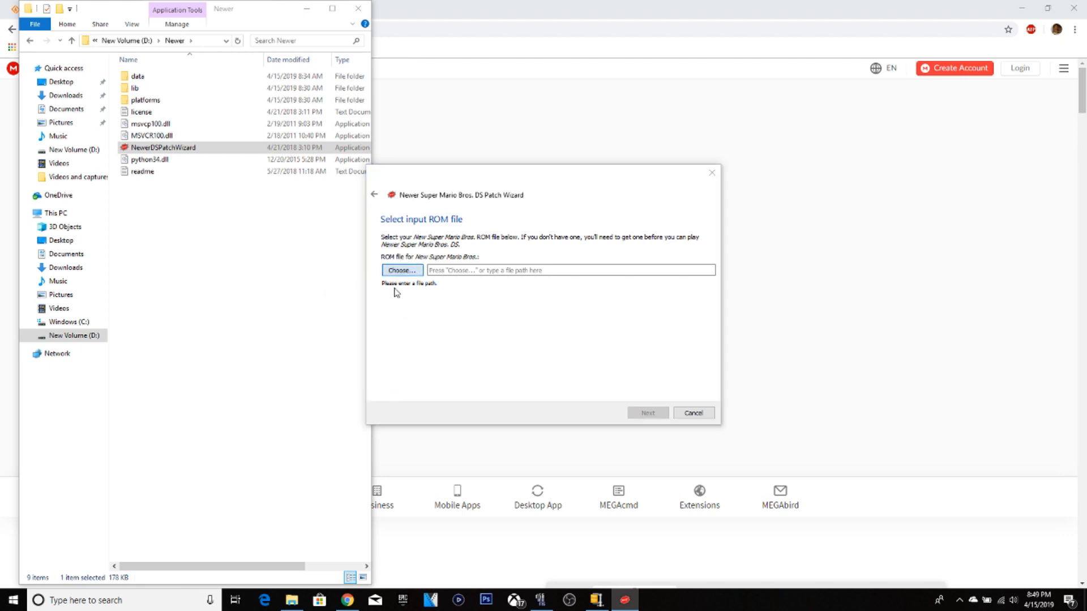
pyautogui.click(401, 270)
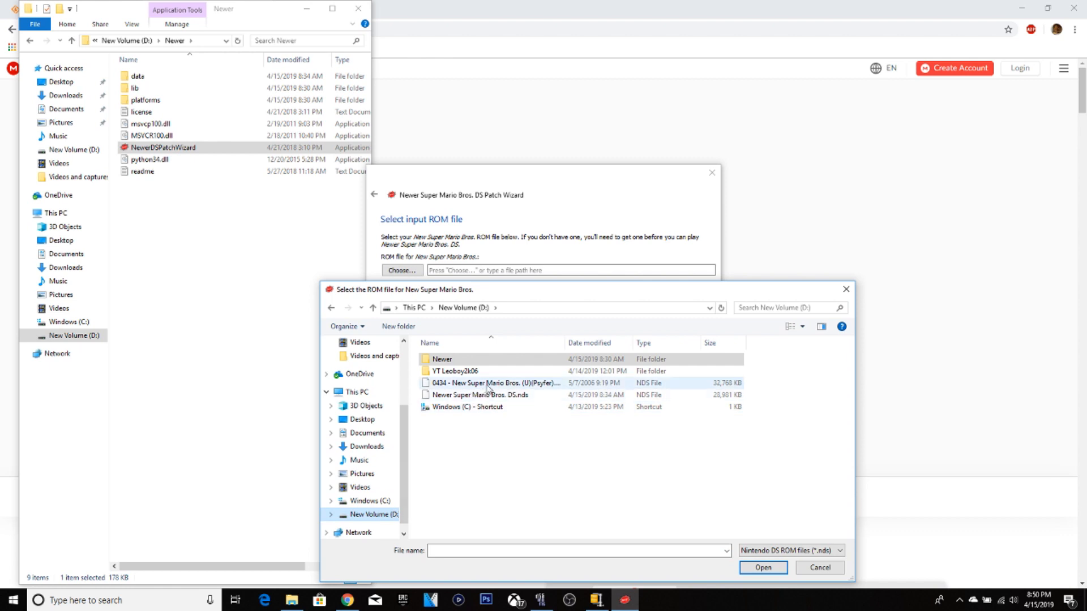
pyautogui.moveTo(493, 382)
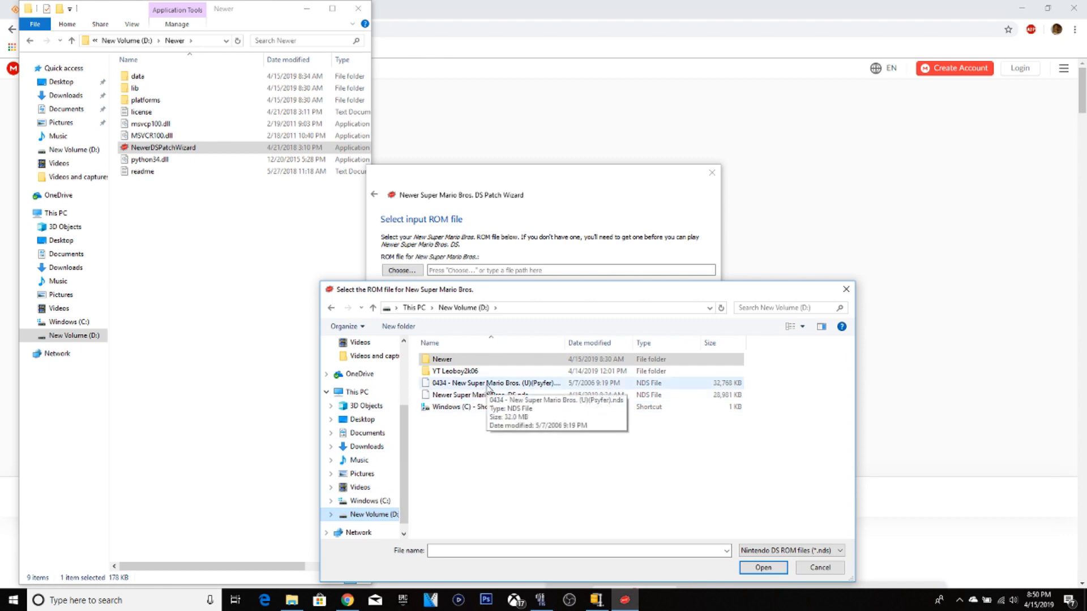
pyautogui.moveTo(505, 388)
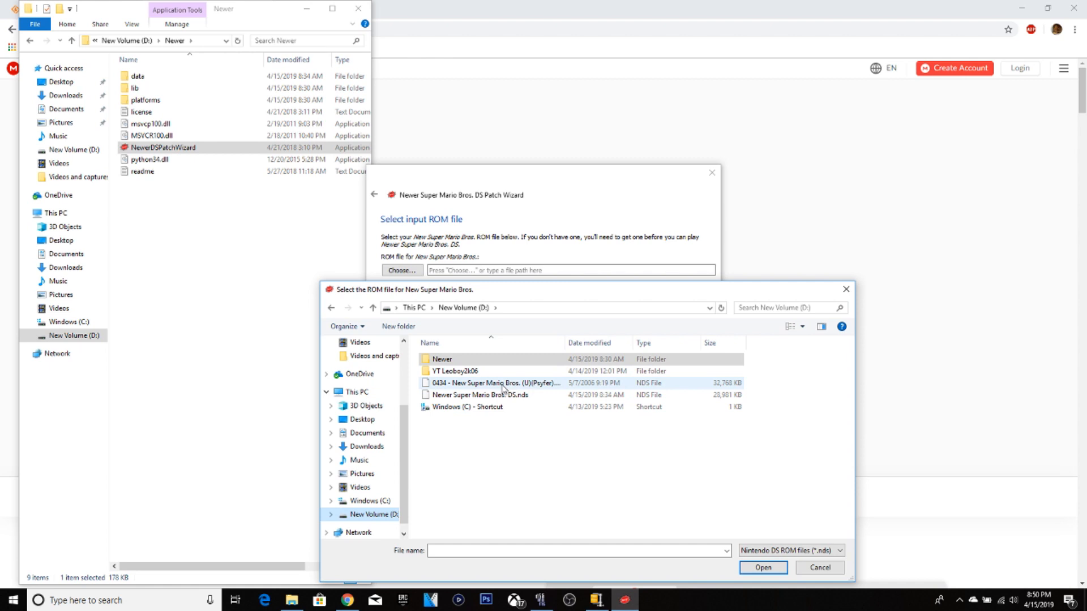
pyautogui.click(818, 567)
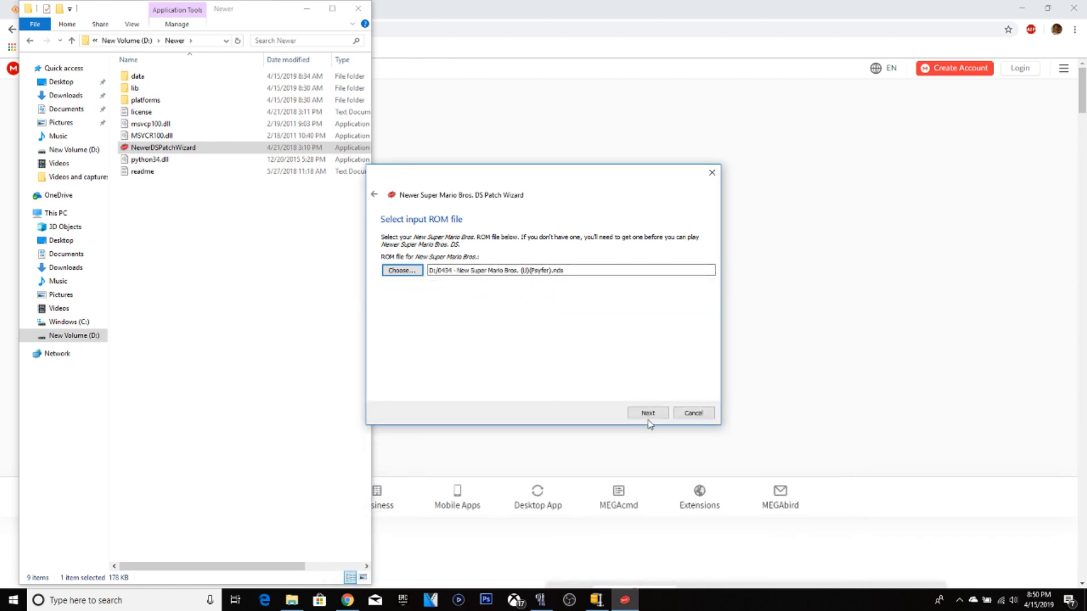
# Keep D:\Newer Super Mario Bros. DS.nds as output and reach the confirmation summary.
pyautogui.click(647, 413)
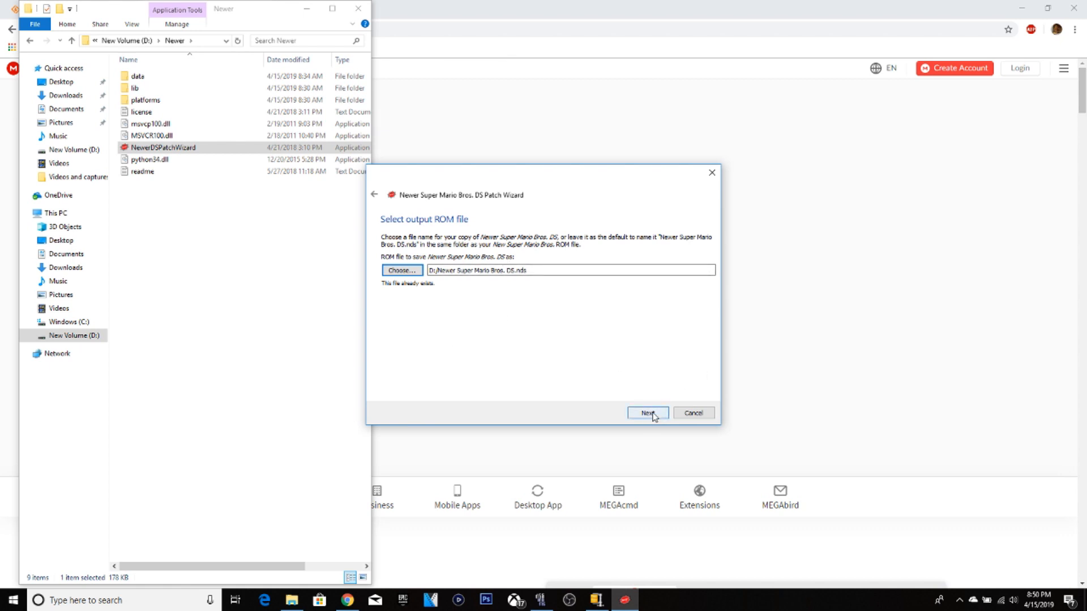
pyautogui.moveTo(711, 172)
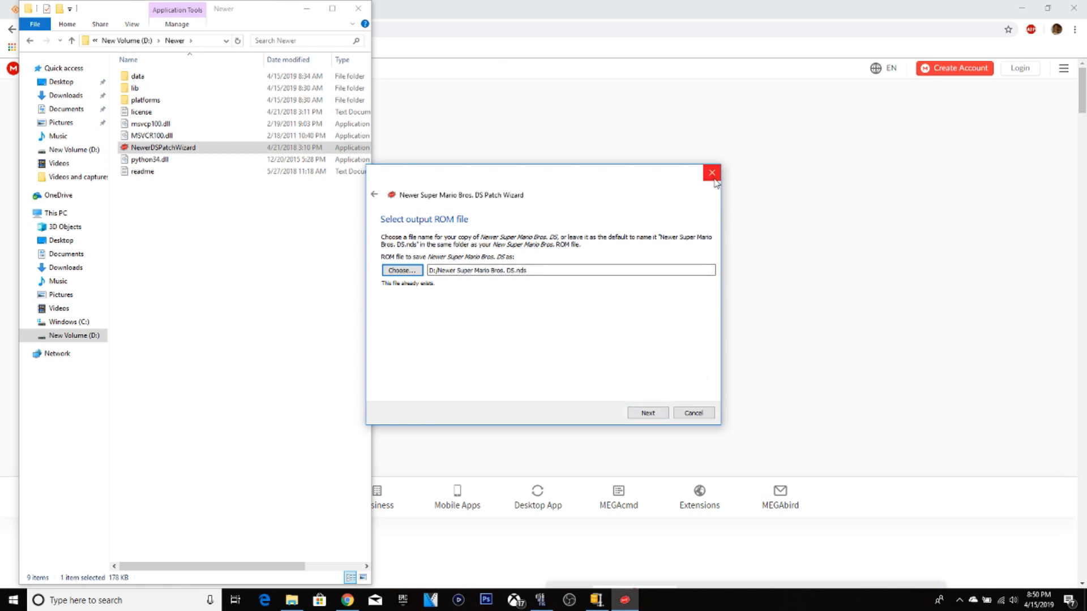
pyautogui.moveTo(646, 412)
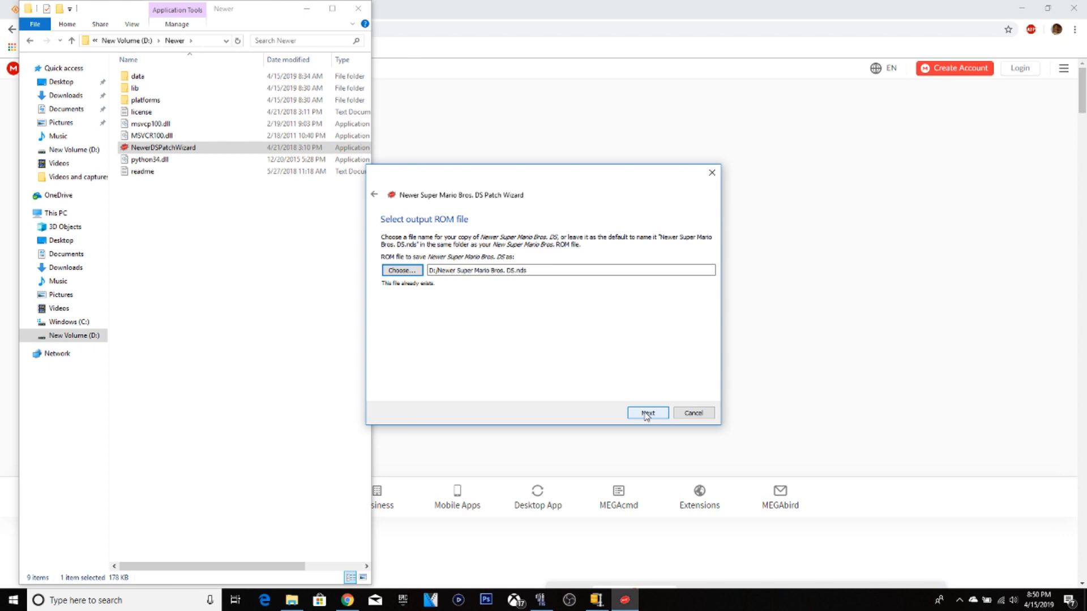
pyautogui.click(648, 413)
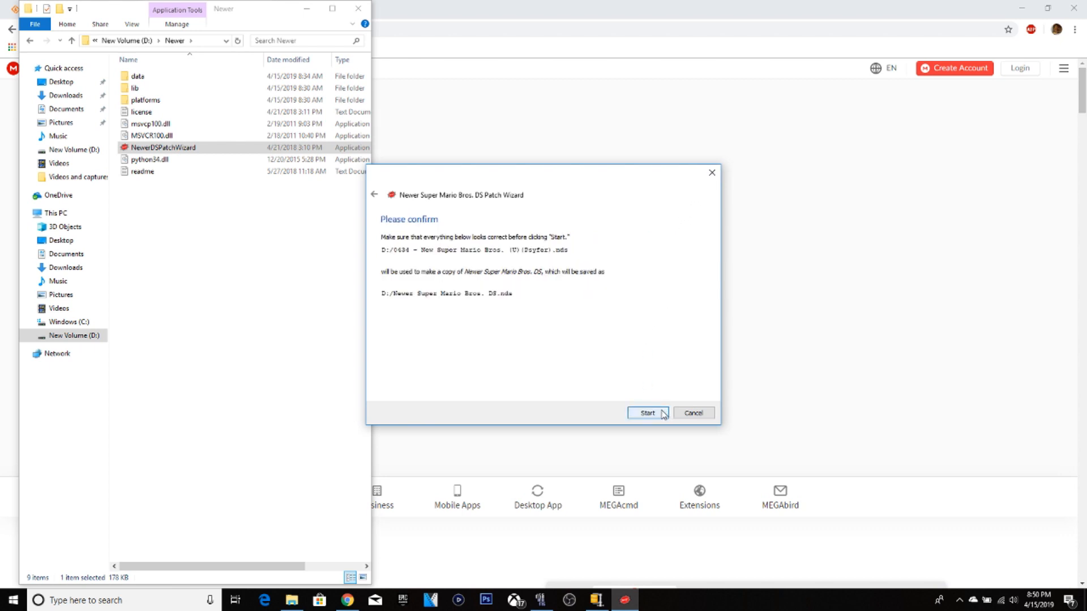
pyautogui.moveTo(702, 180)
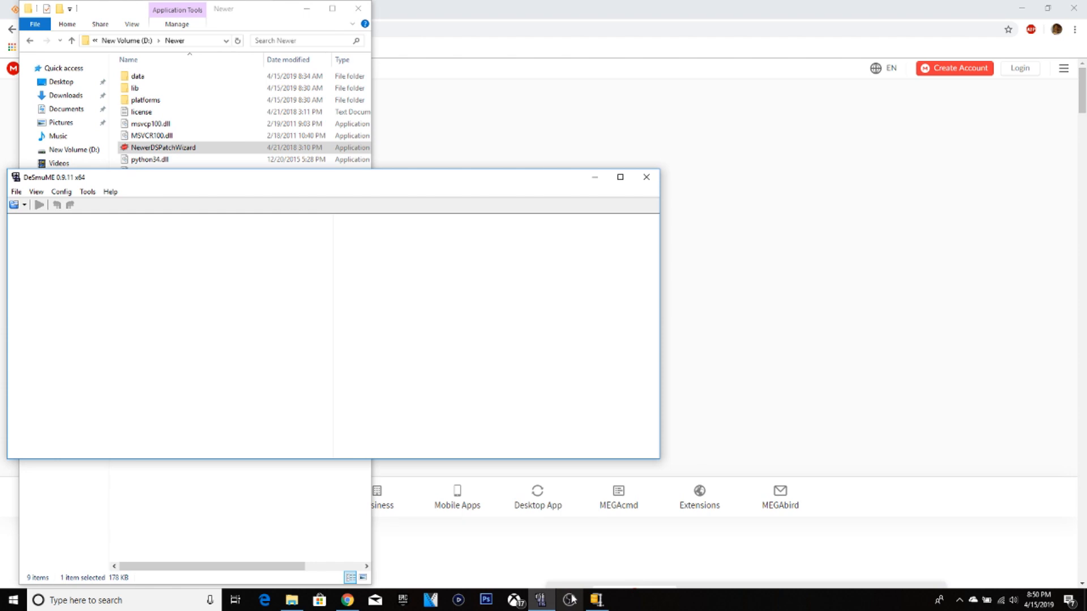
# Bring up DeSmuME's Open ROM dialog on drive D: to load Newer Super Mario Bros. DS.nds.
pyautogui.click(15, 191)
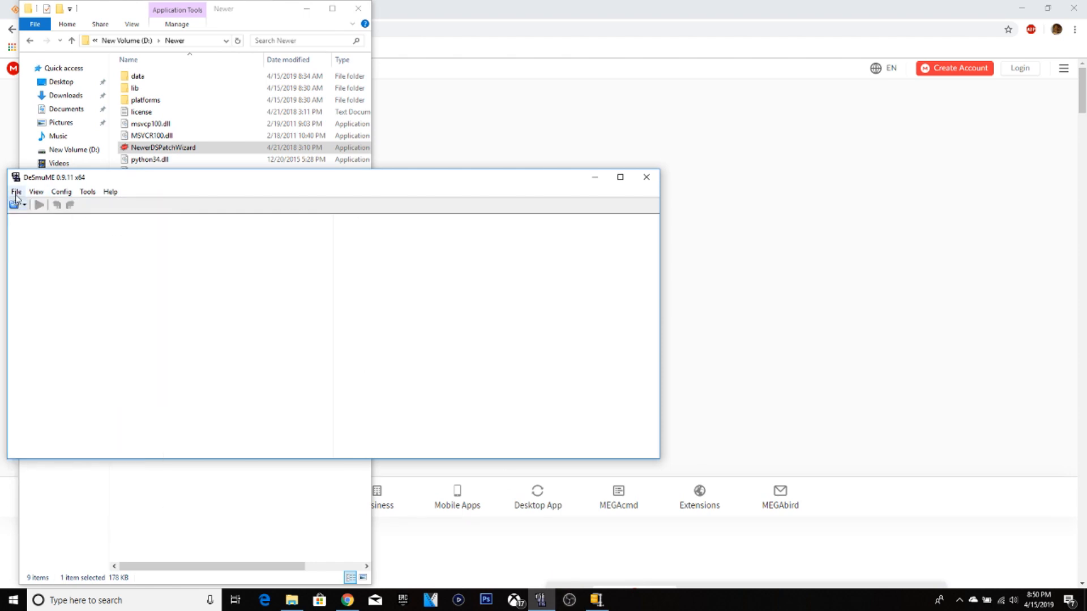
pyautogui.click(14, 191)
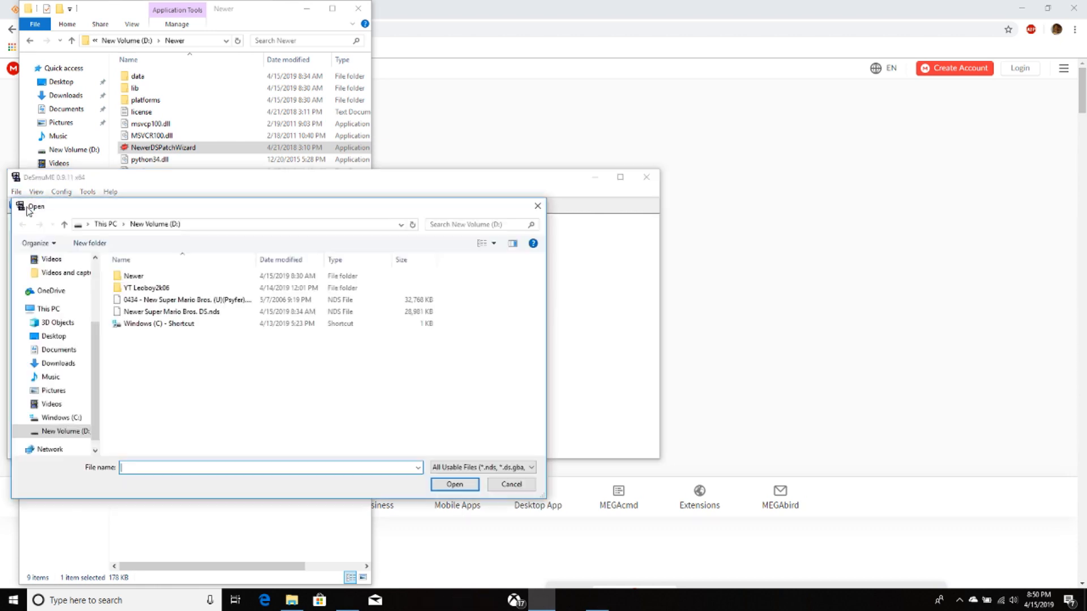
pyautogui.moveTo(193, 312)
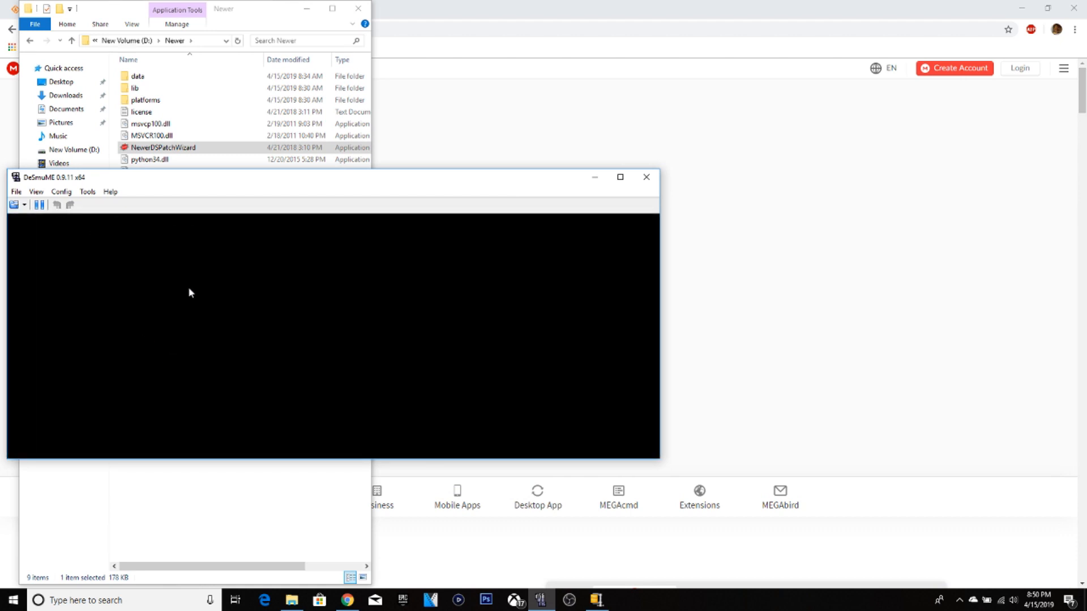
pyautogui.moveTo(273, 341)
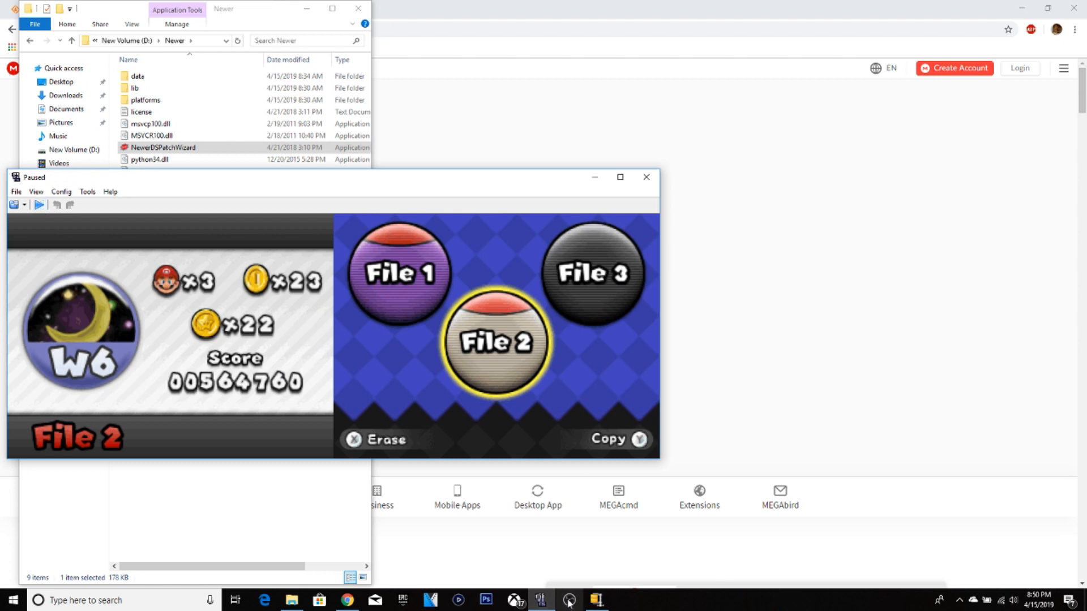
pyautogui.moveTo(470, 434)
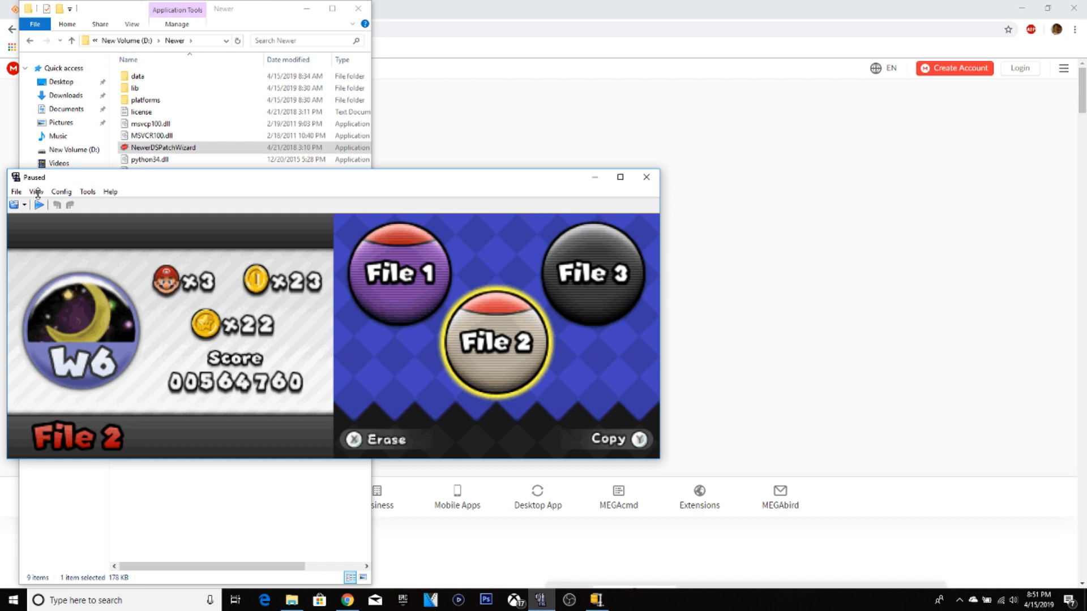
pyautogui.click(36, 191)
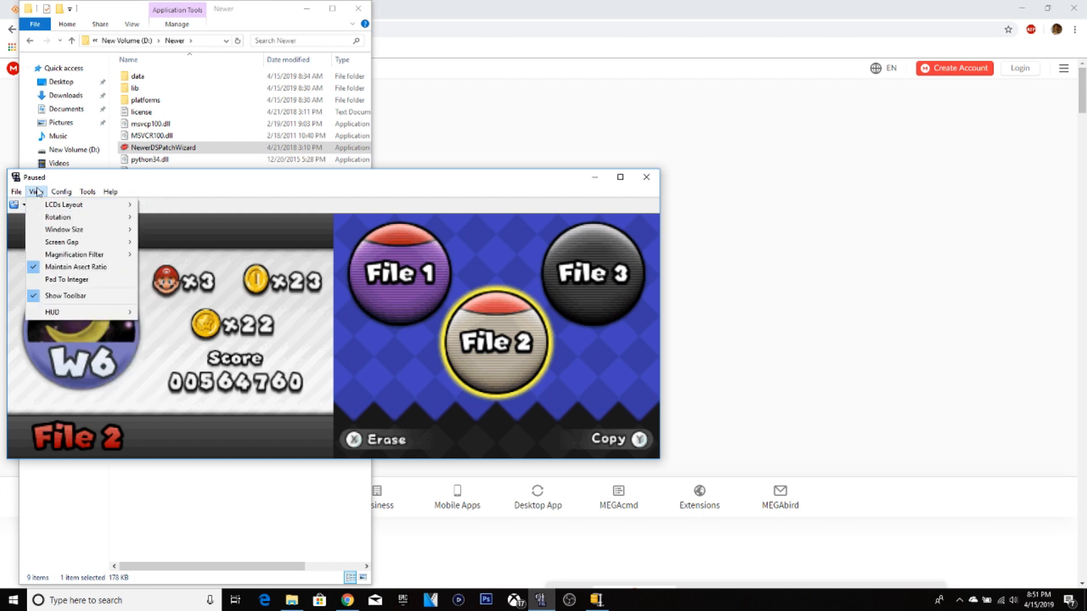
pyautogui.click(62, 191)
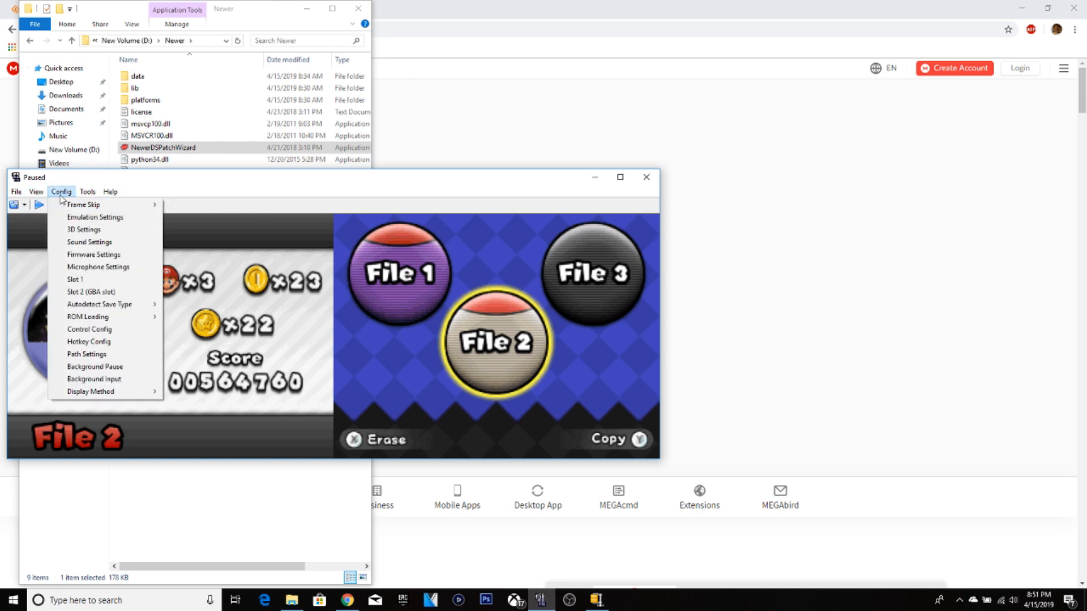
pyautogui.click(83, 204)
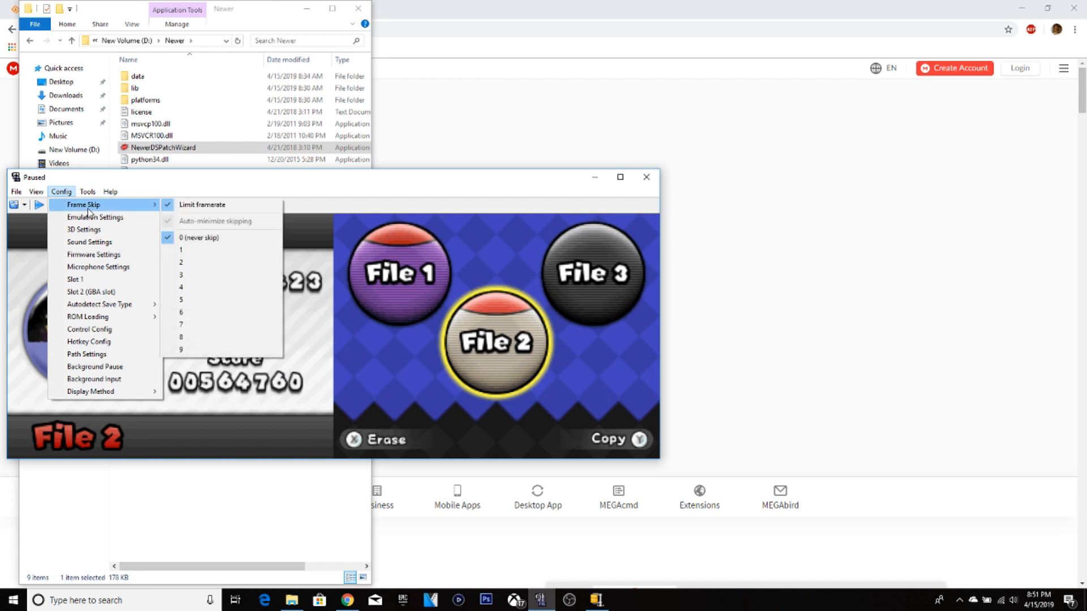
pyautogui.click(35, 191)
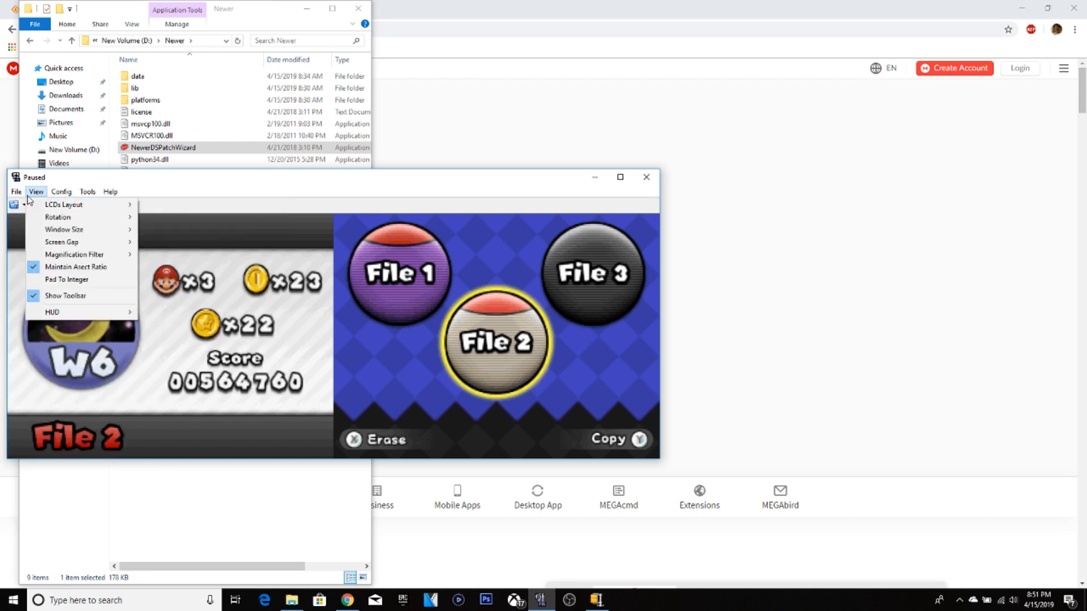
pyautogui.moveTo(78, 242)
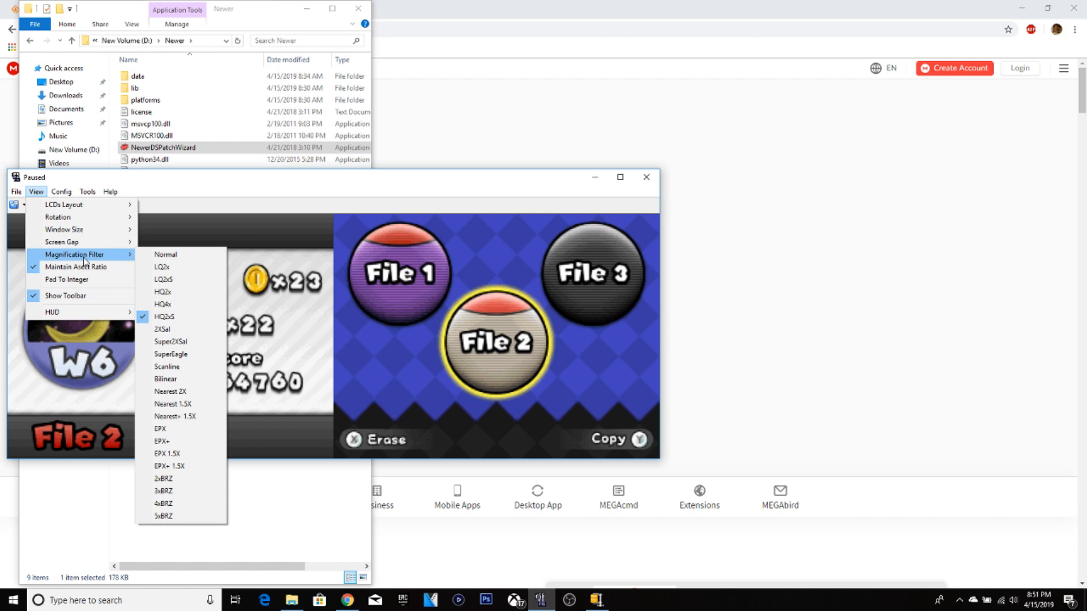
pyautogui.moveTo(255, 270)
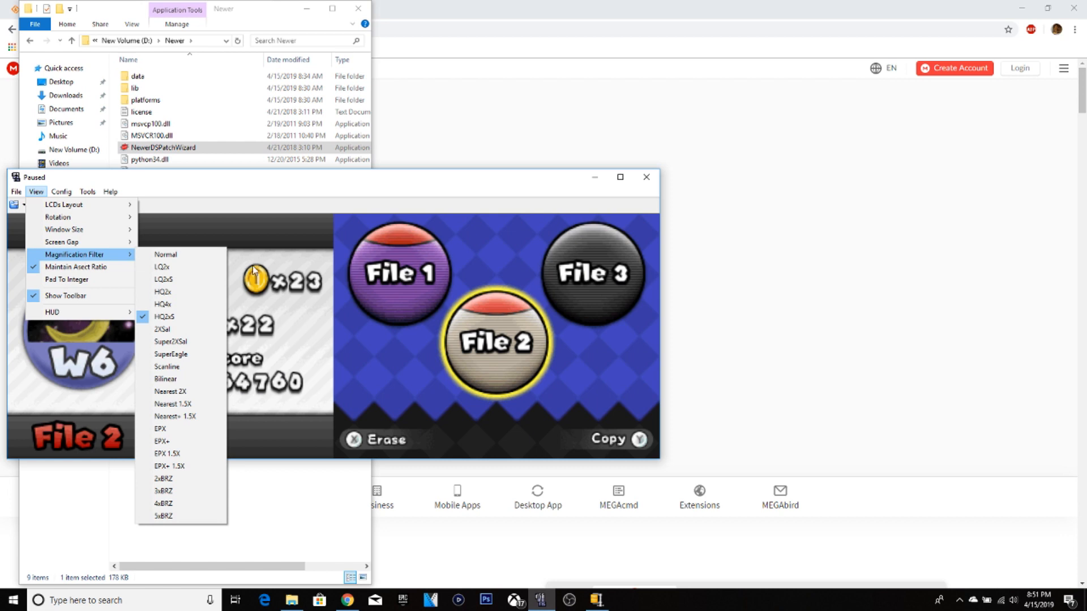
pyautogui.moveTo(180, 255)
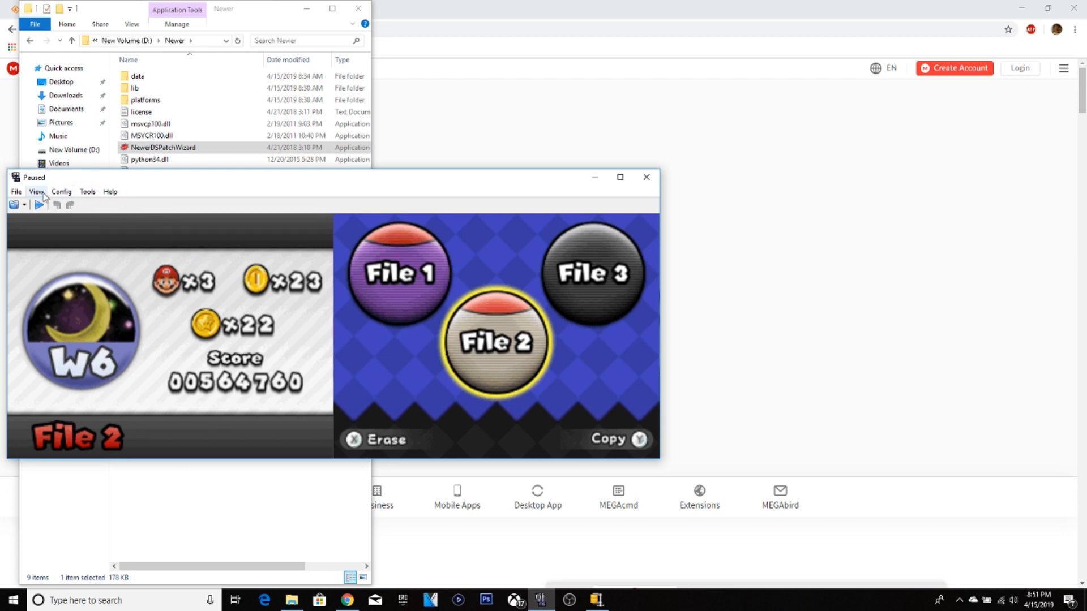
pyautogui.click(35, 191)
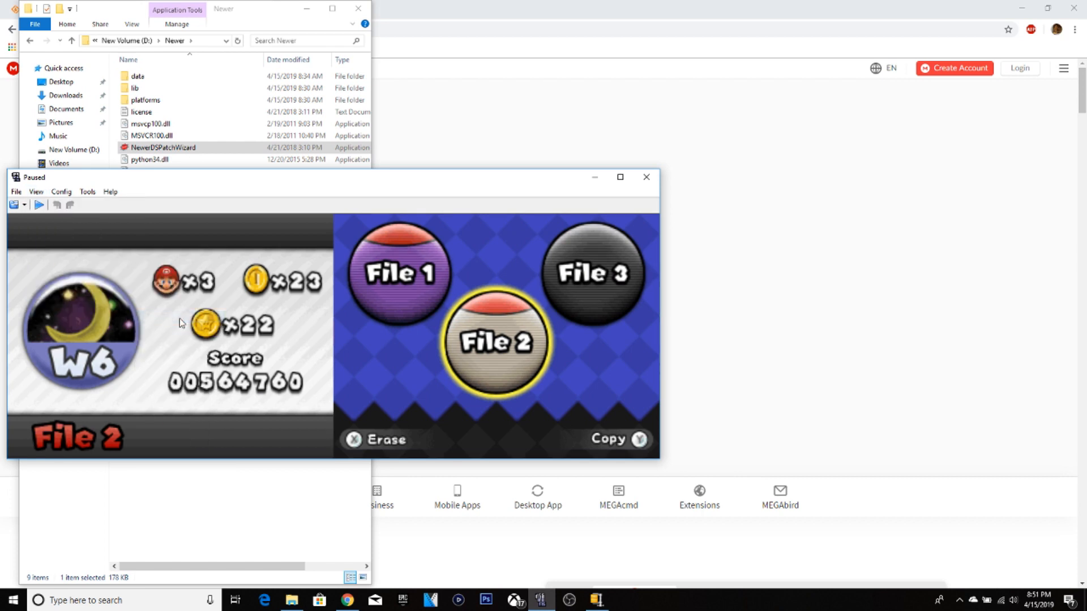
pyautogui.moveTo(551, 372)
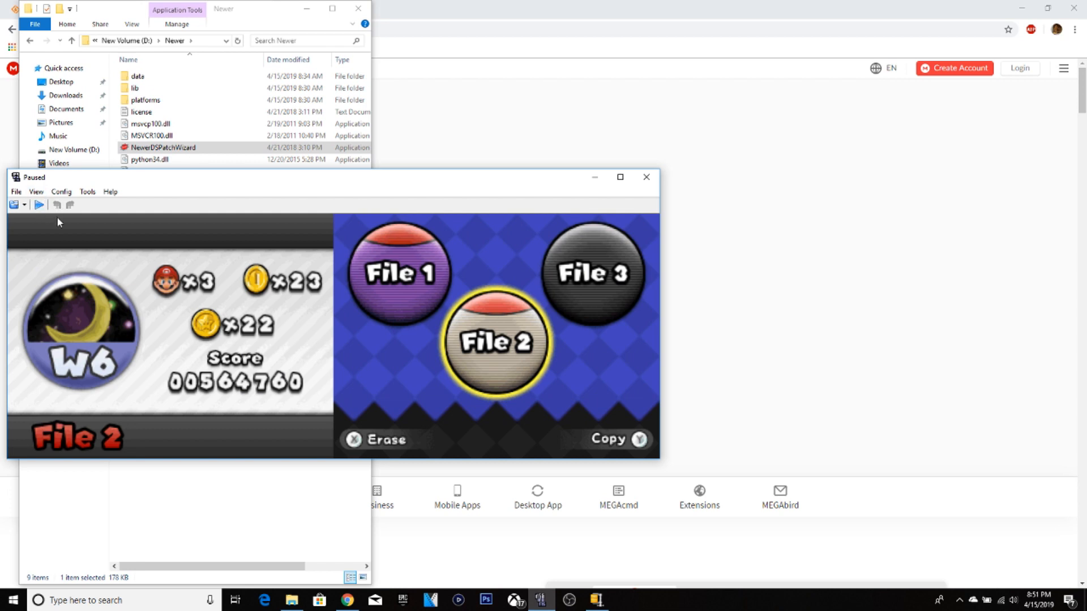
pyautogui.moveTo(617, 186)
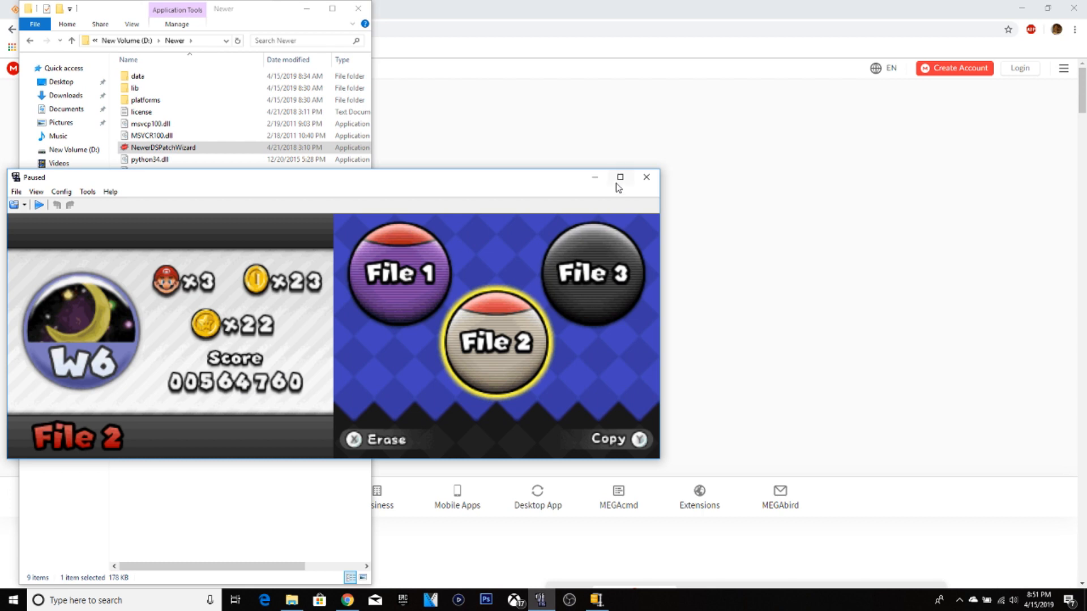
# Close DeSmuME and the Newer folder, returning to the MEGA Newer_DS_Windows.zip page.
pyautogui.click(645, 177)
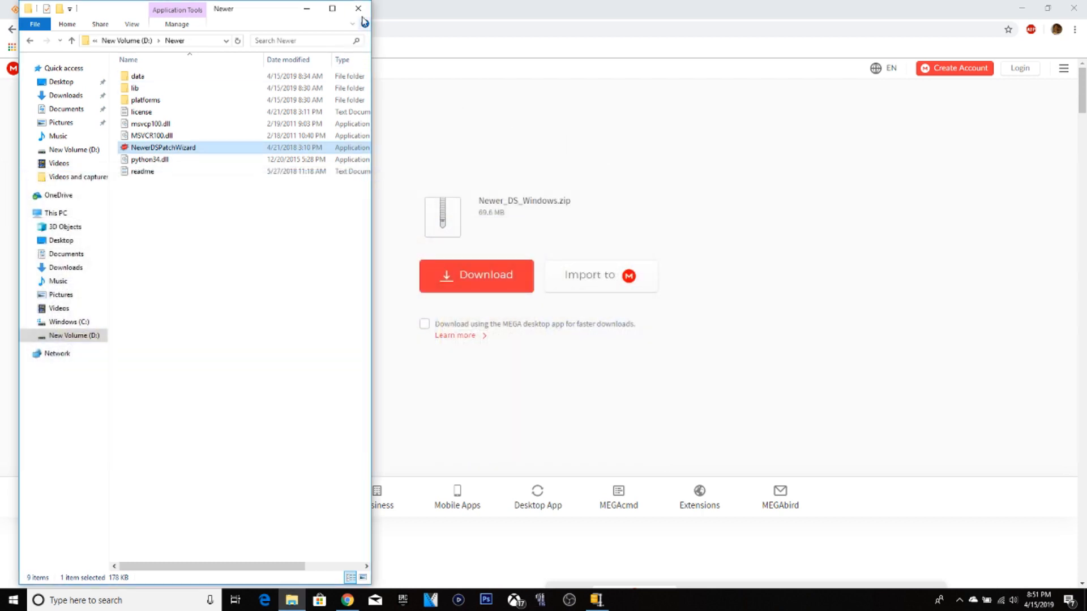
pyautogui.click(358, 8)
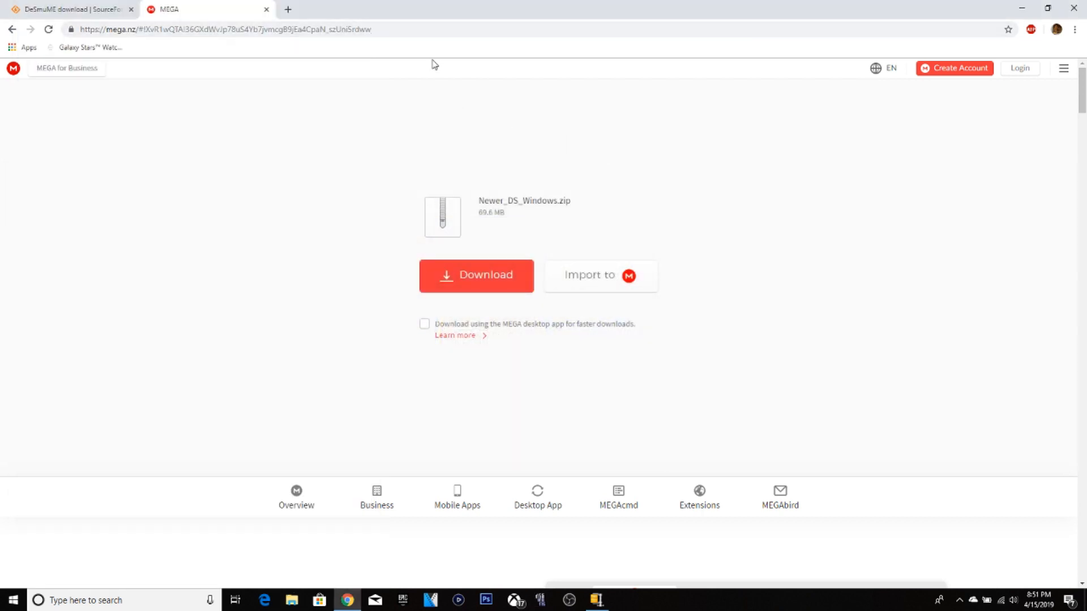